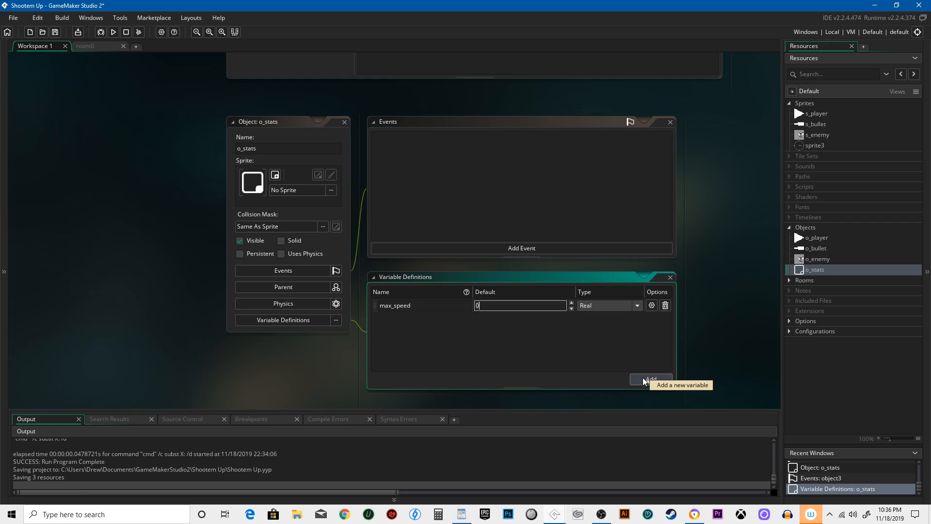
Set o_stats' max_speed default to 2 and add a second variable named original_speed.
{"action": "type", "text": "2"}
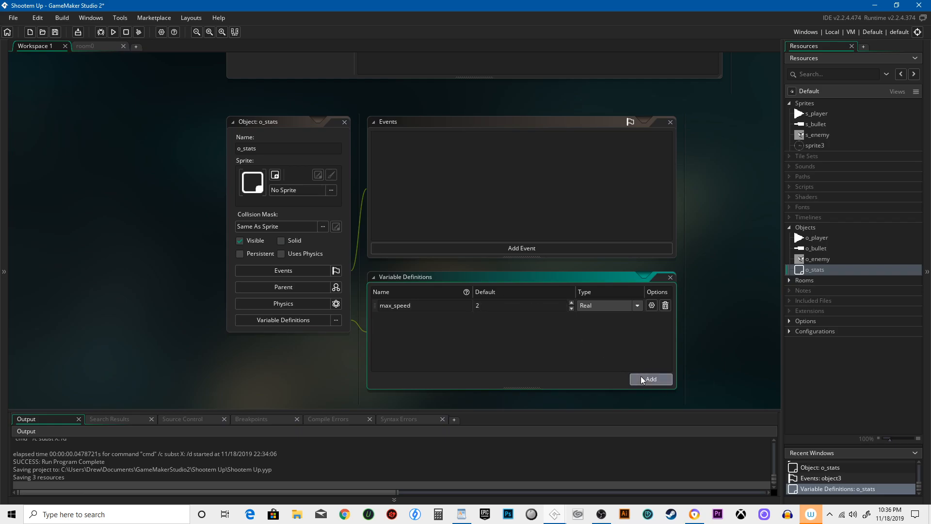
{"action": "left_click", "coordinate": [650, 379]}
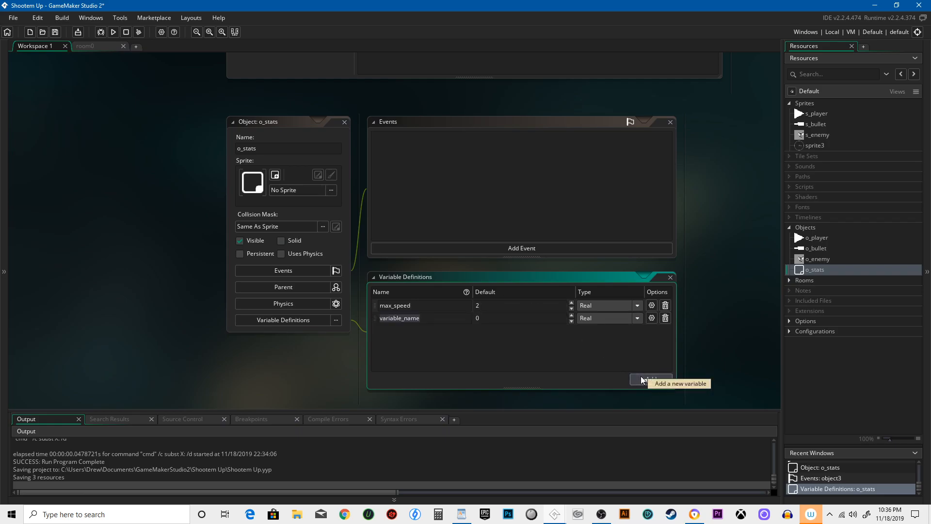
{"action": "type", "text": "original_speed"}
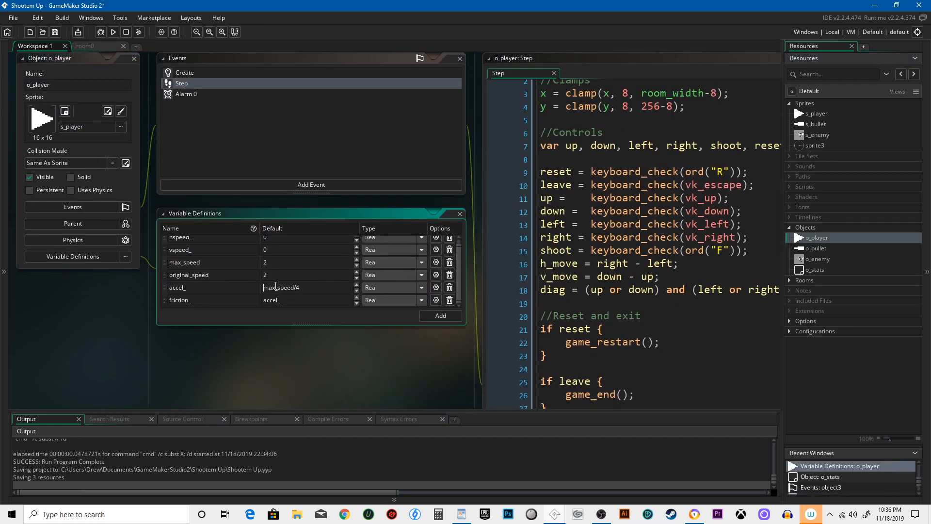
Change o_player's accel_ default to reference o_stats.
{"action": "type", "text": "o_s"}
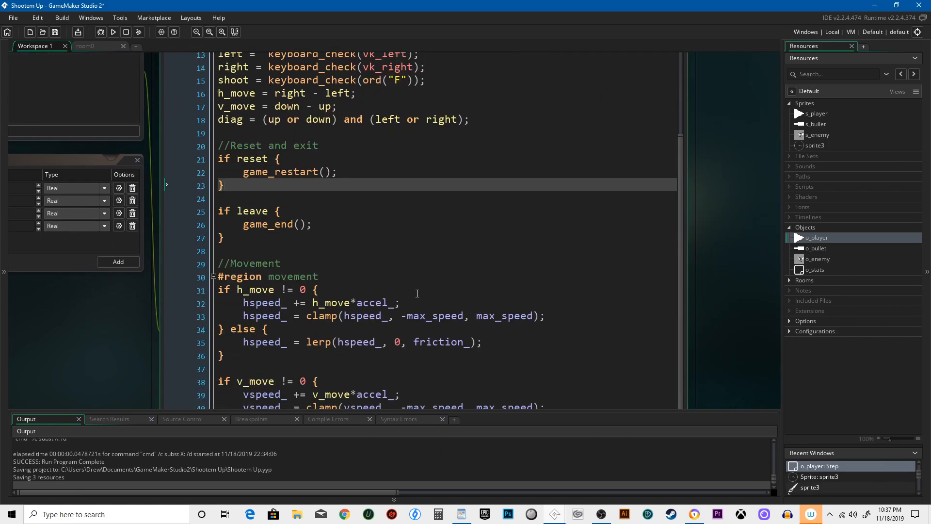
{"action": "scroll", "scroll_direction": "down", "scroll_amount": 3}
{"action": "type", "text": "o"}
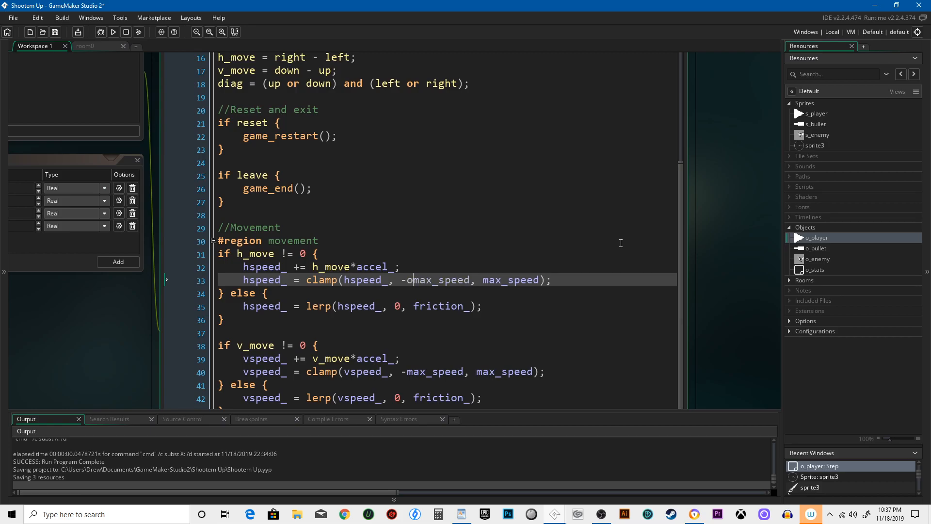
{"action": "type", "text": "_stats."}
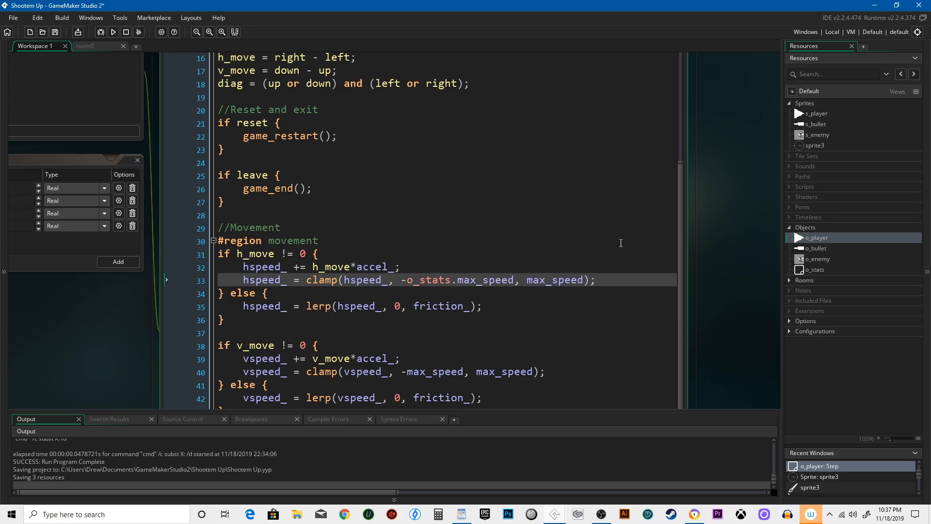
{"action": "type", "text": "o_stats."}
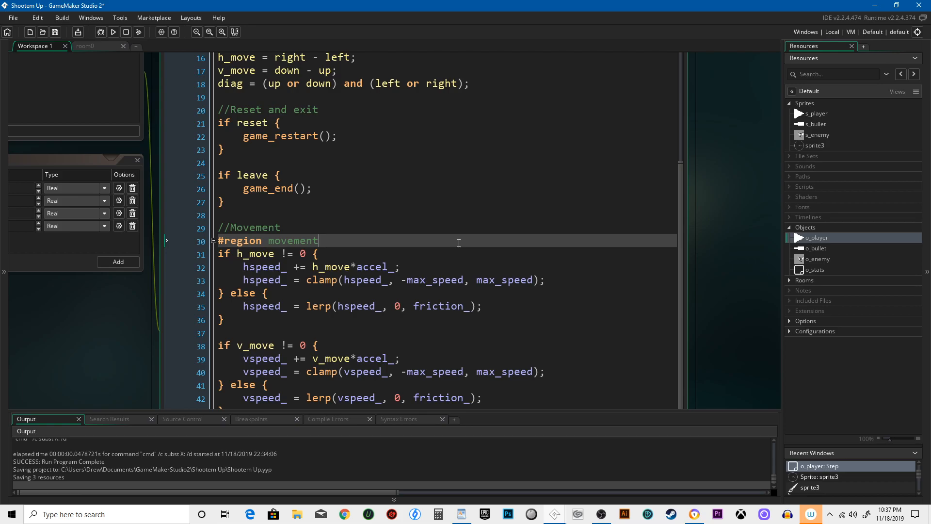
{"action": "key", "text": "ctrl+h"}
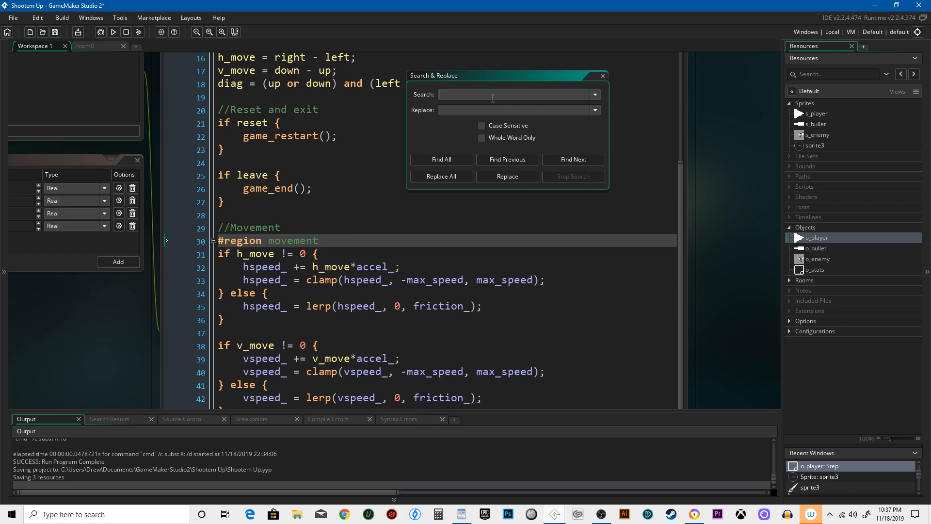
Search the Step code for max_speed and enter o_stats.max_speed as the replacement.
{"action": "type", "text": "max-speed"}
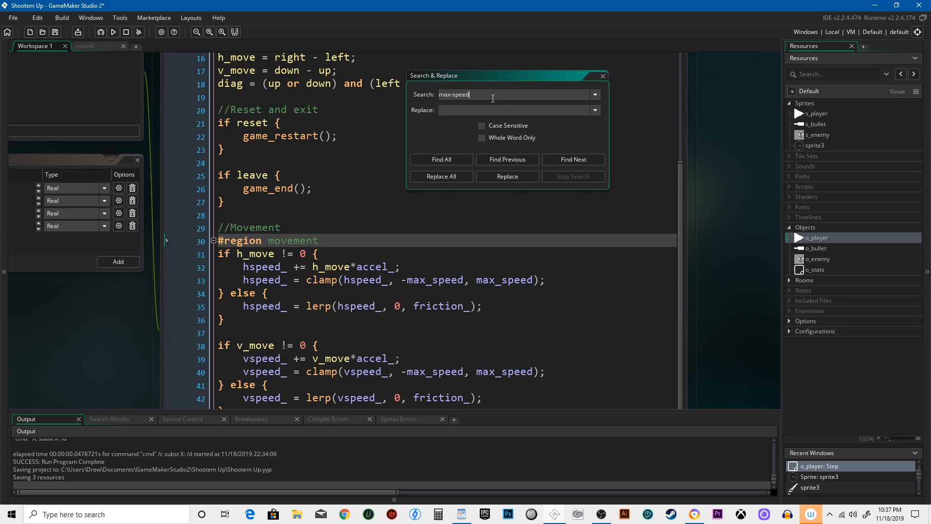
{"action": "key", "text": "BackSpace"}
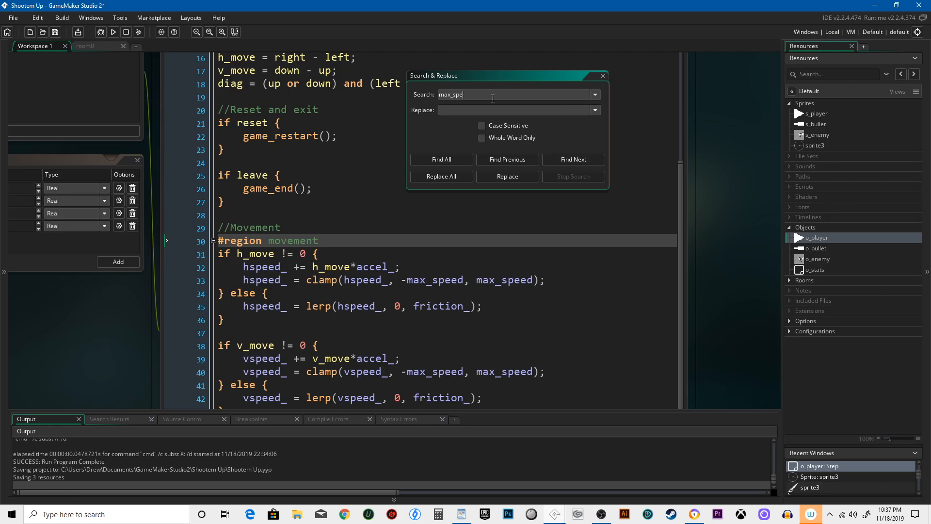
{"action": "left_click", "coordinate": [441, 159]}
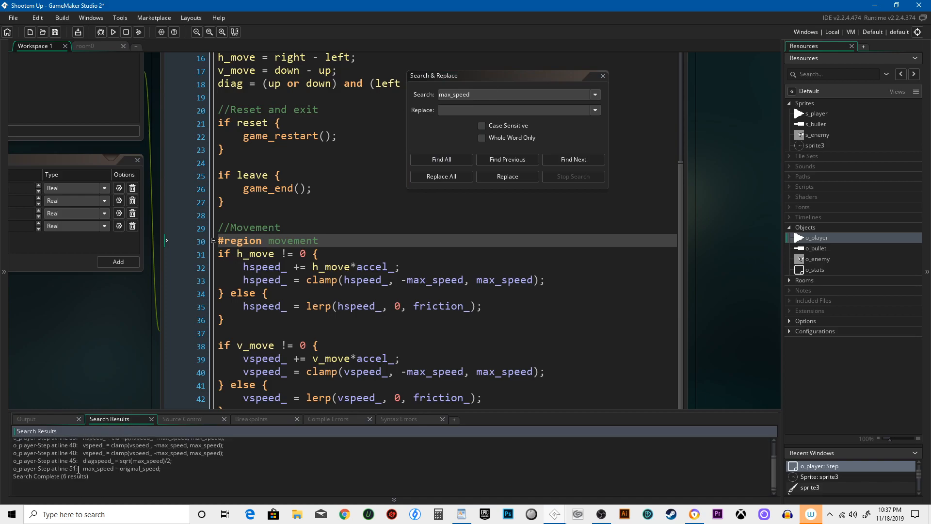
{"action": "left_click", "coordinate": [440, 159]}
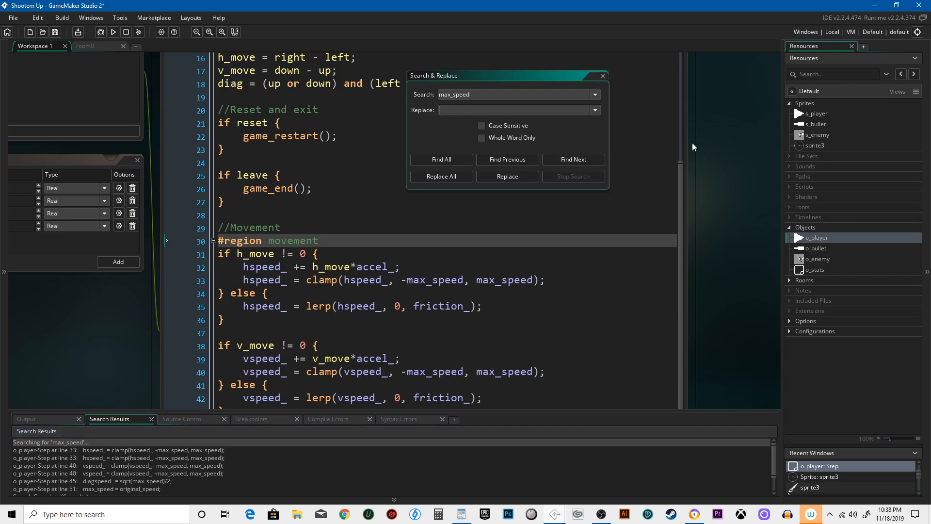
{"action": "type", "text": "o_stats.ma"}
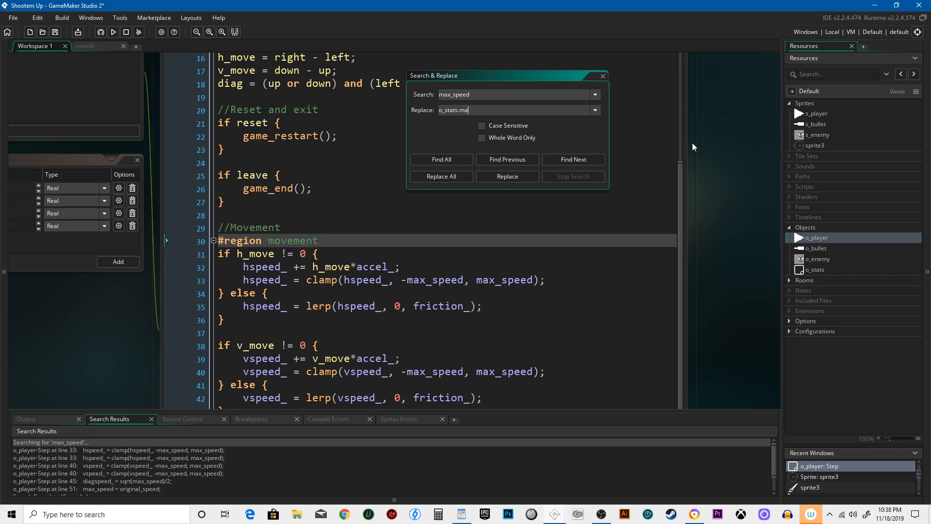
{"action": "type", "text": "x_speed"}
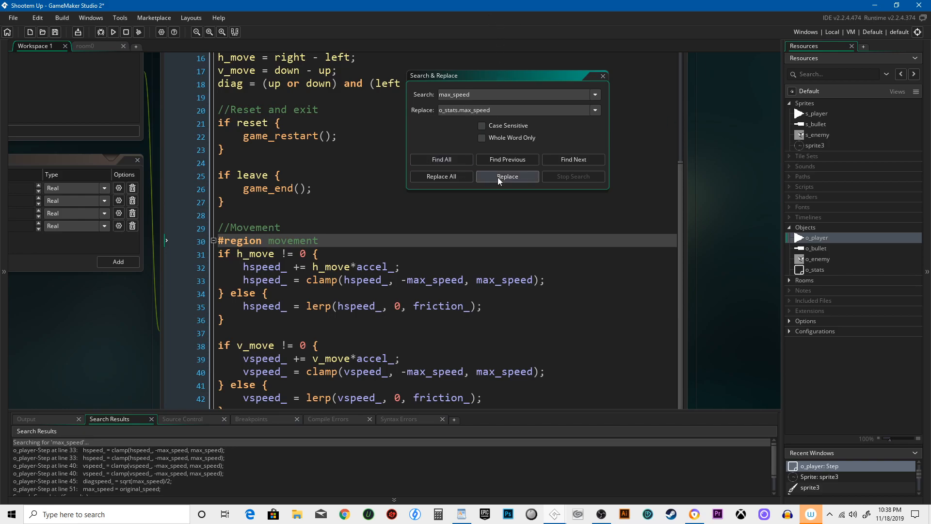
Replace max_speed with o_stats.max_speed on lines 33 and 40.
{"action": "left_click", "coordinate": [506, 176]}
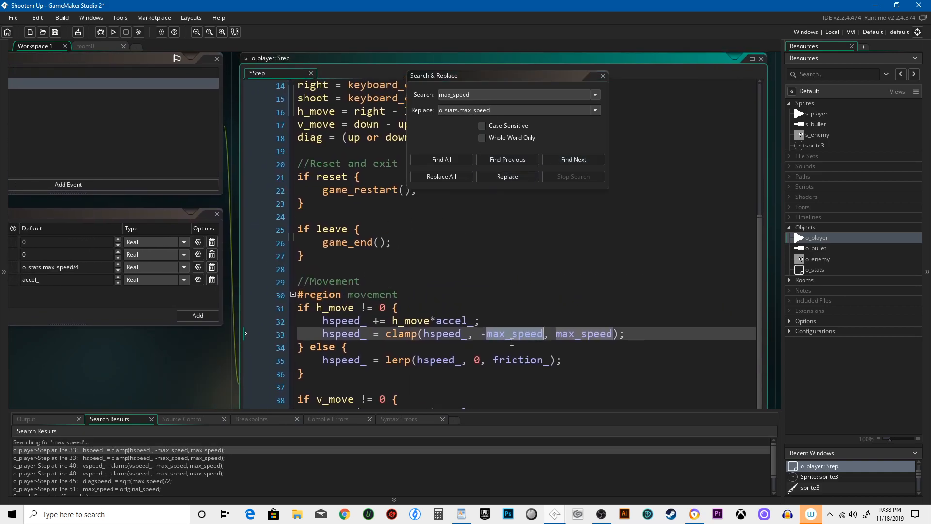
{"action": "left_click", "coordinate": [507, 177]}
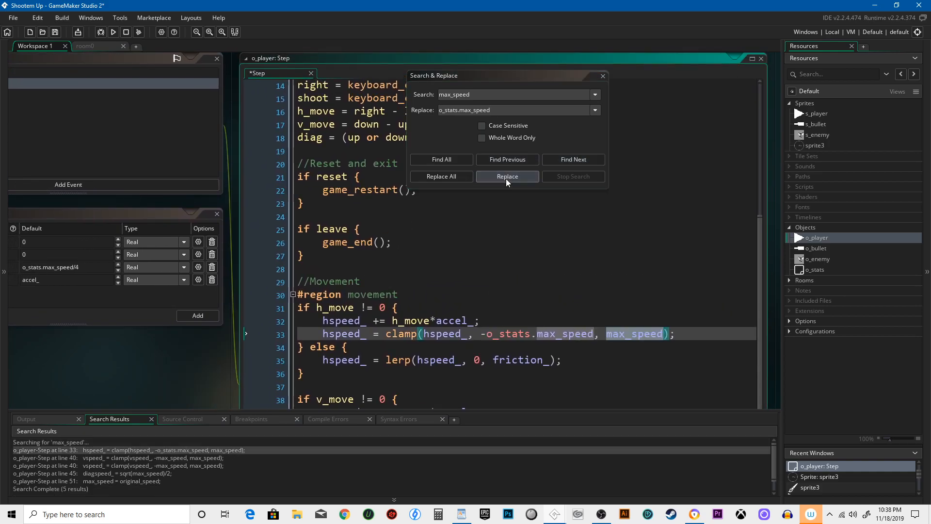
{"action": "left_click", "coordinate": [506, 177]}
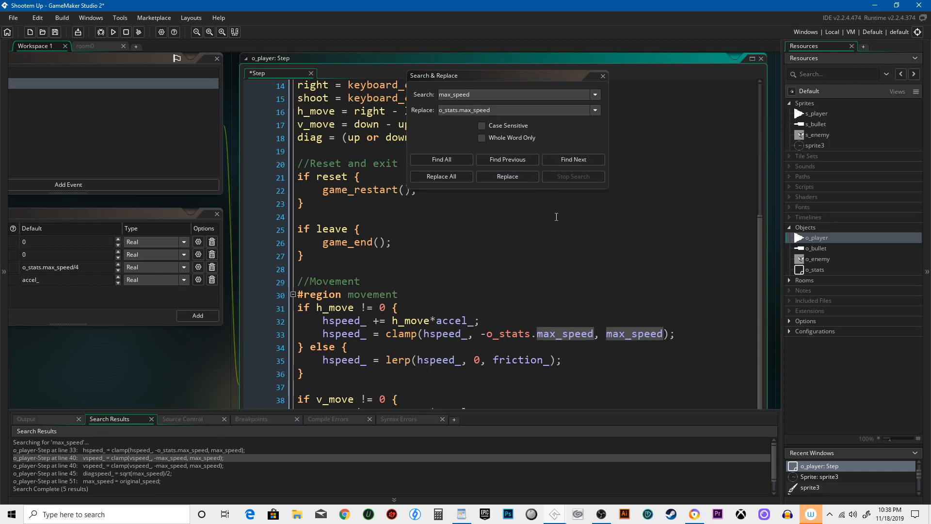
{"action": "left_click", "coordinate": [507, 159]}
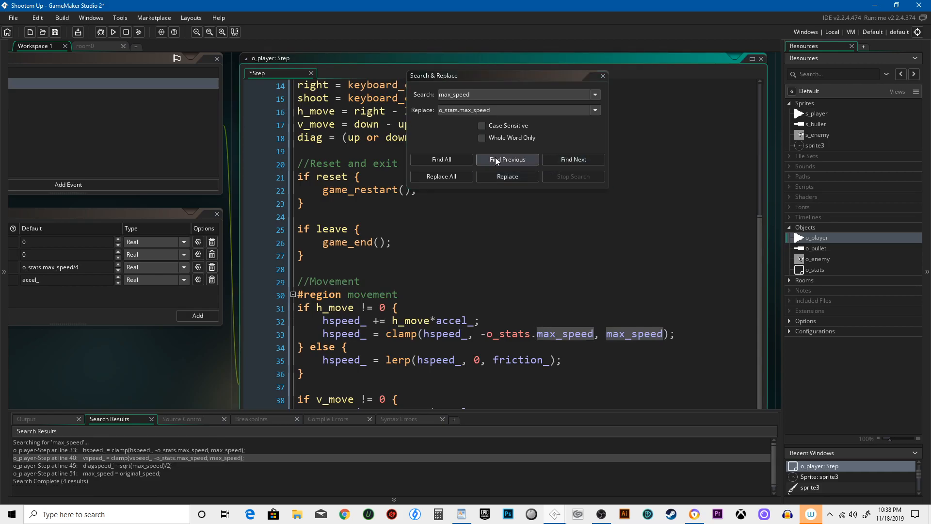
{"action": "left_click", "coordinate": [507, 176]}
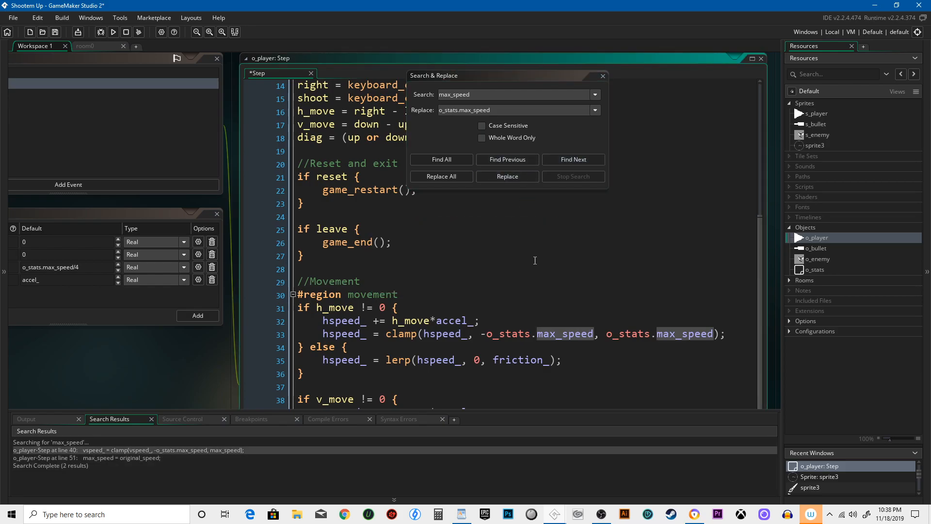
{"action": "left_click", "coordinate": [601, 76]}
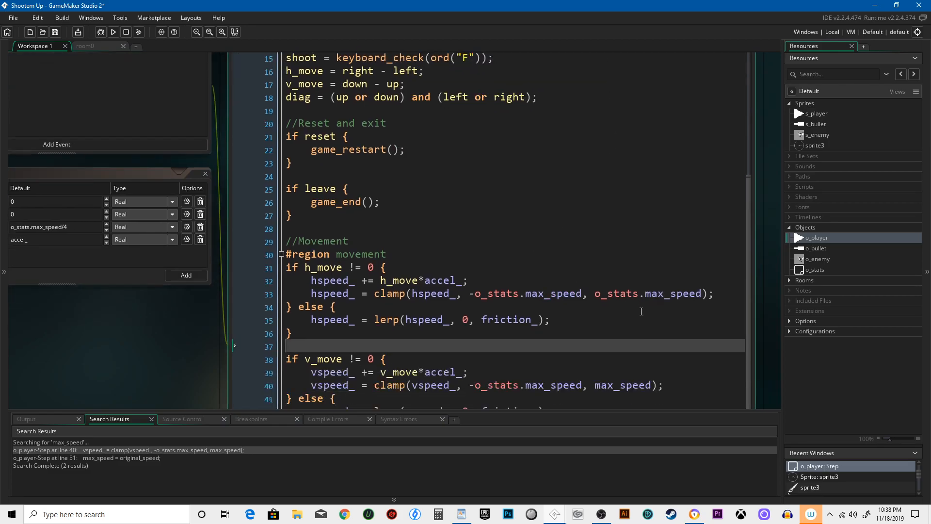
Open o_player's Create event code, which sets can_shoot to true.
{"action": "scroll", "scroll_direction": "down", "scroll_amount": 3}
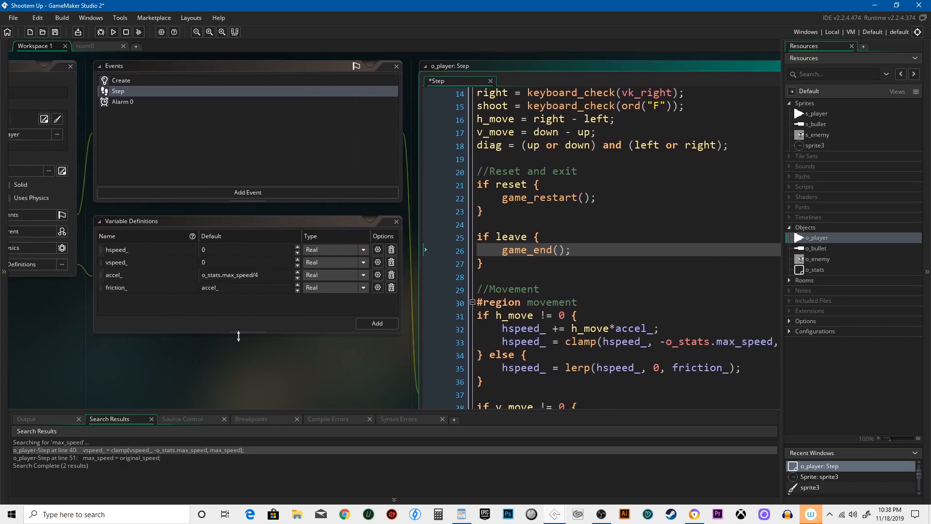
{"action": "left_click", "coordinate": [121, 80]}
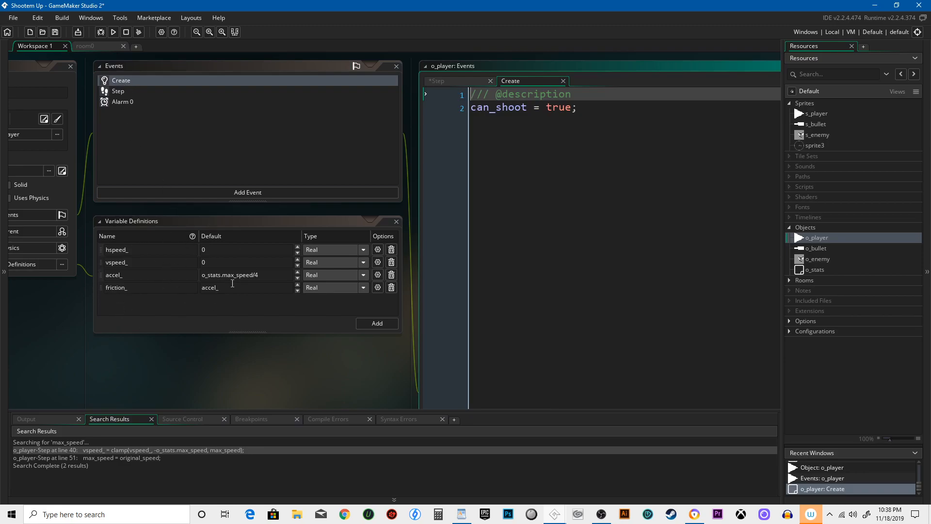
{"action": "mouse_move", "coordinate": [390, 249]}
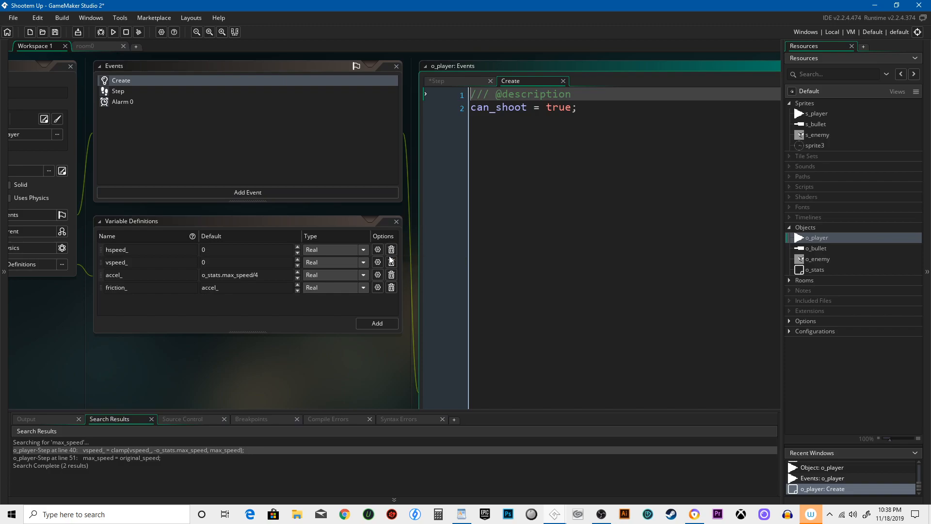
{"action": "mouse_move", "coordinate": [391, 262]}
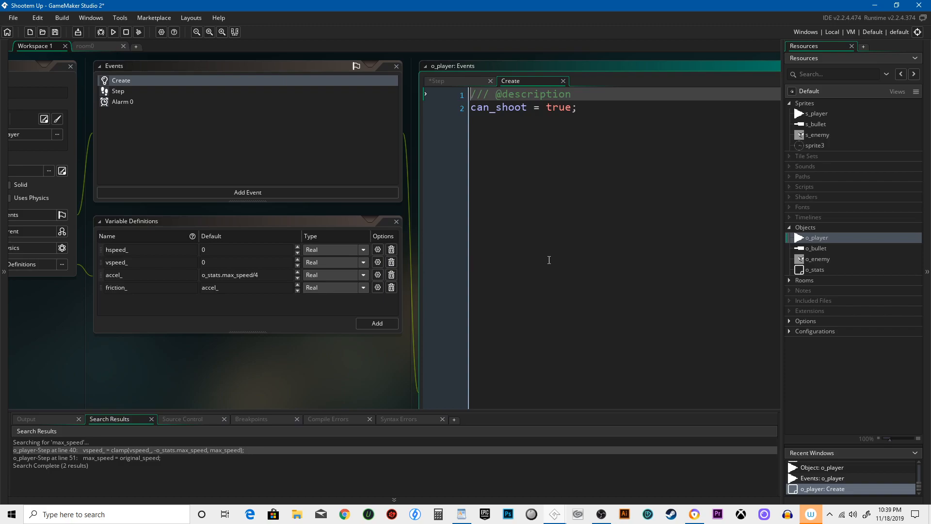
{"action": "mouse_move", "coordinate": [391, 309]}
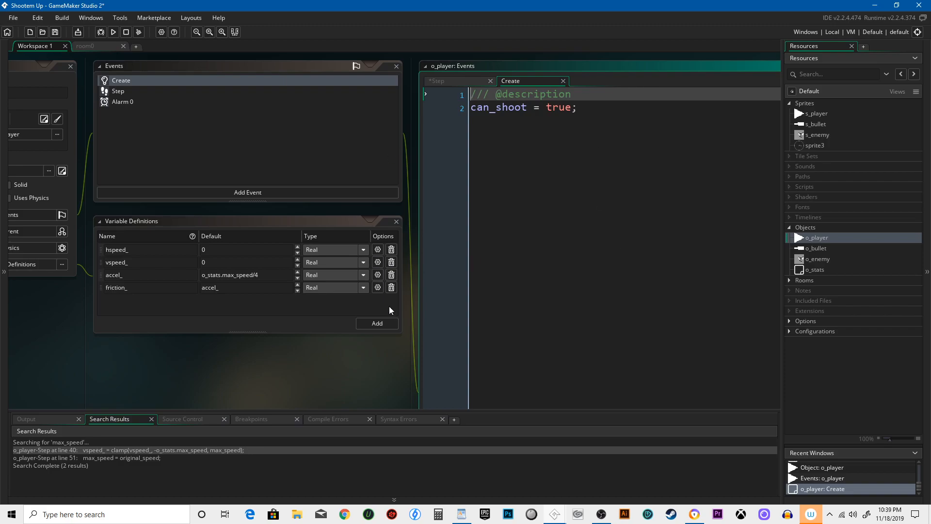
{"action": "left_click", "coordinate": [814, 269]}
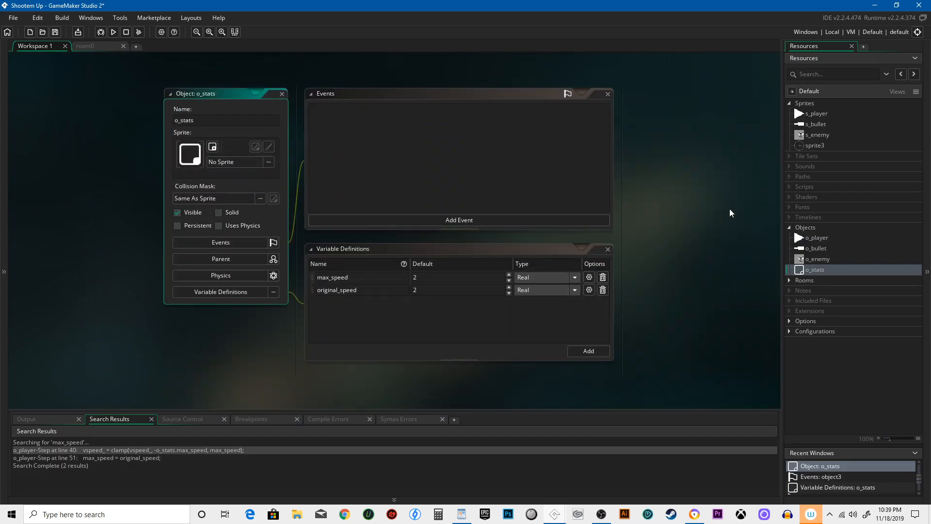
{"action": "mouse_move", "coordinate": [751, 252]}
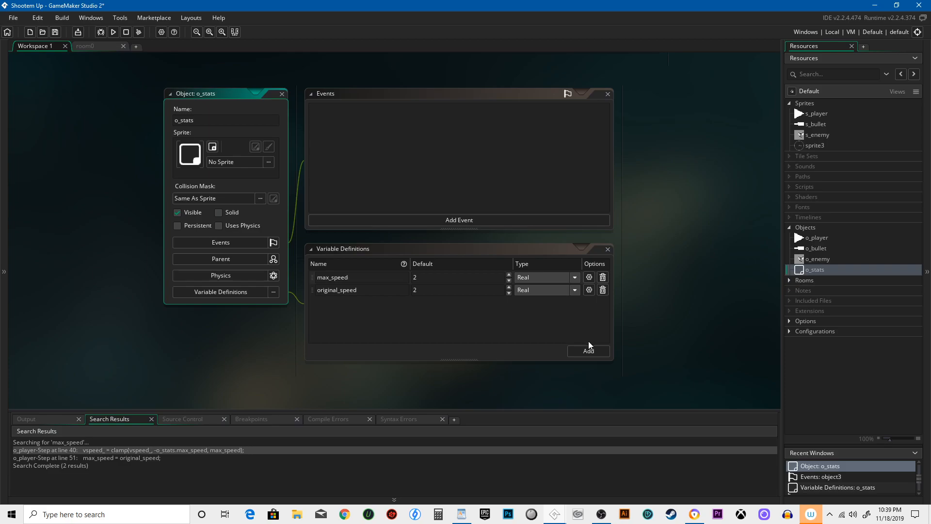
{"action": "mouse_move", "coordinate": [604, 332]}
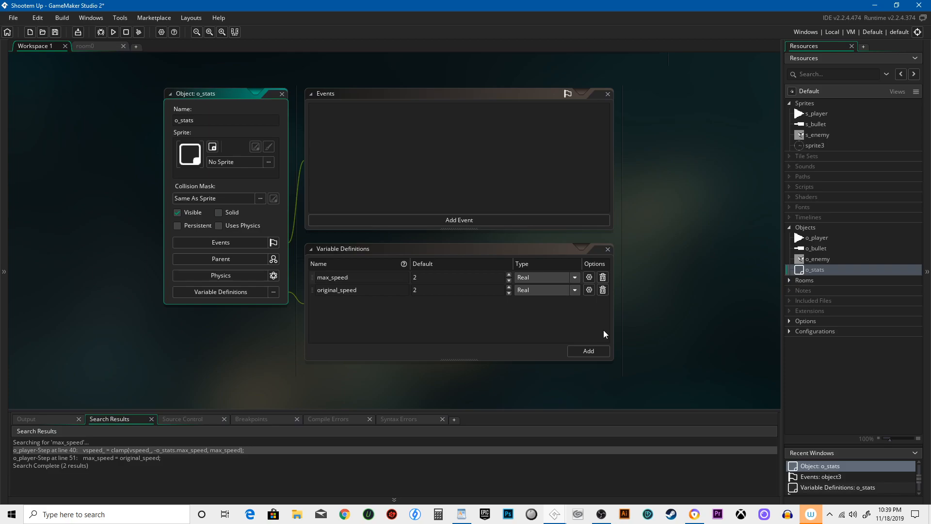
{"action": "mouse_move", "coordinate": [824, 241]}
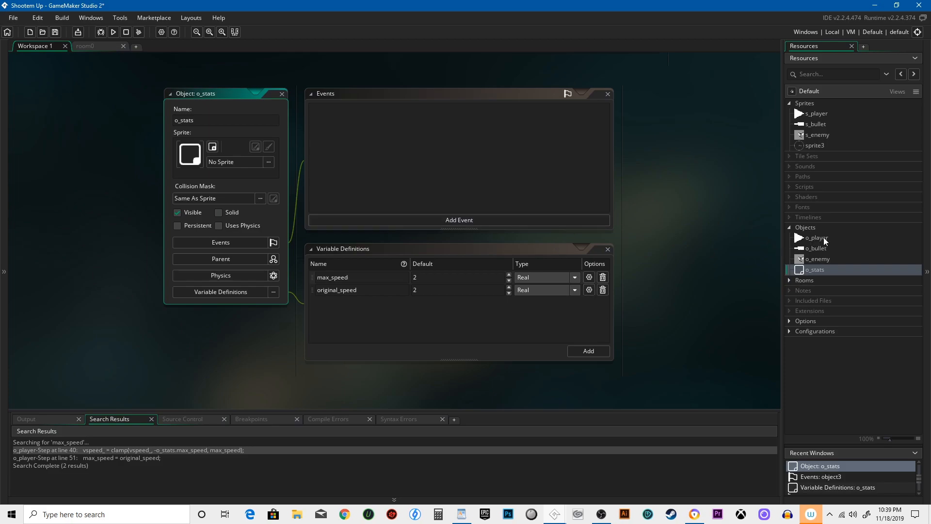
{"action": "mouse_move", "coordinate": [807, 273]}
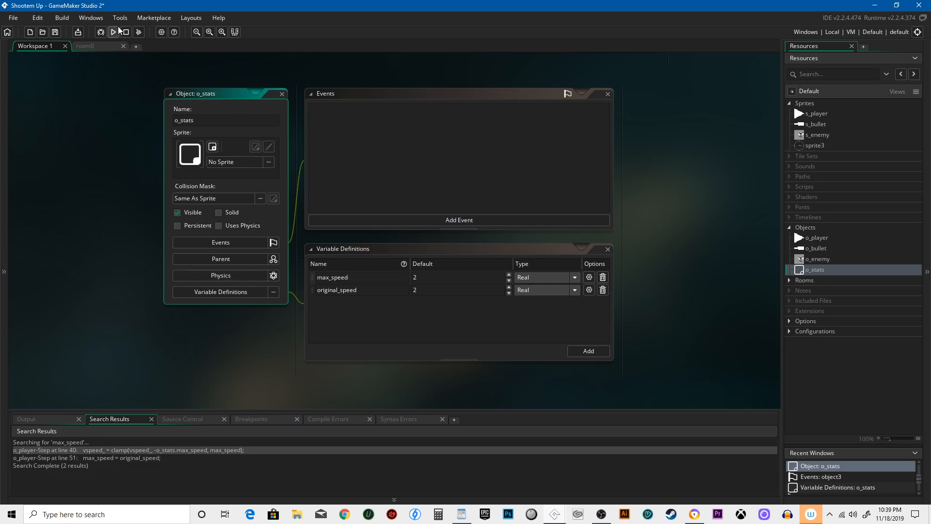
Run the game, inspect the missing-o_stats Code Error, and abort the run.
{"action": "left_click", "coordinate": [112, 32]}
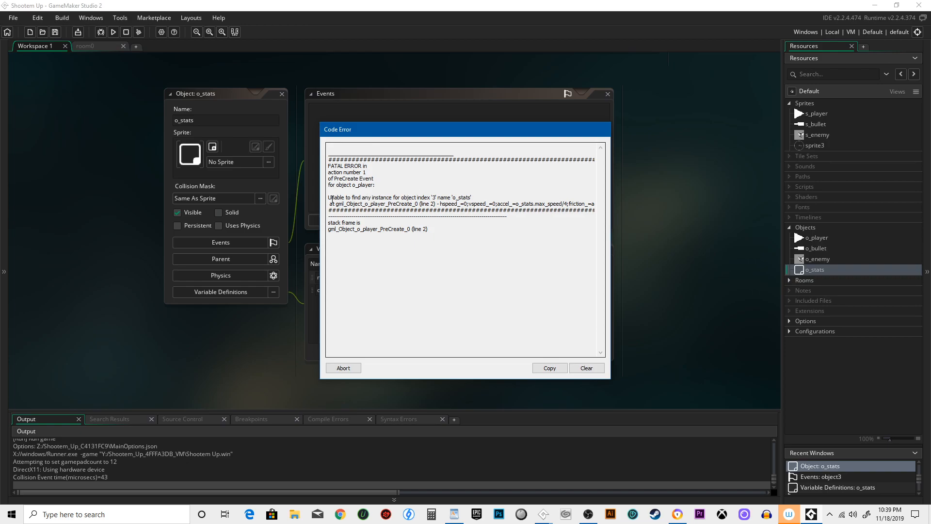
{"action": "left_click_drag", "start_coordinate": [331, 196], "coordinate": [471, 204]}
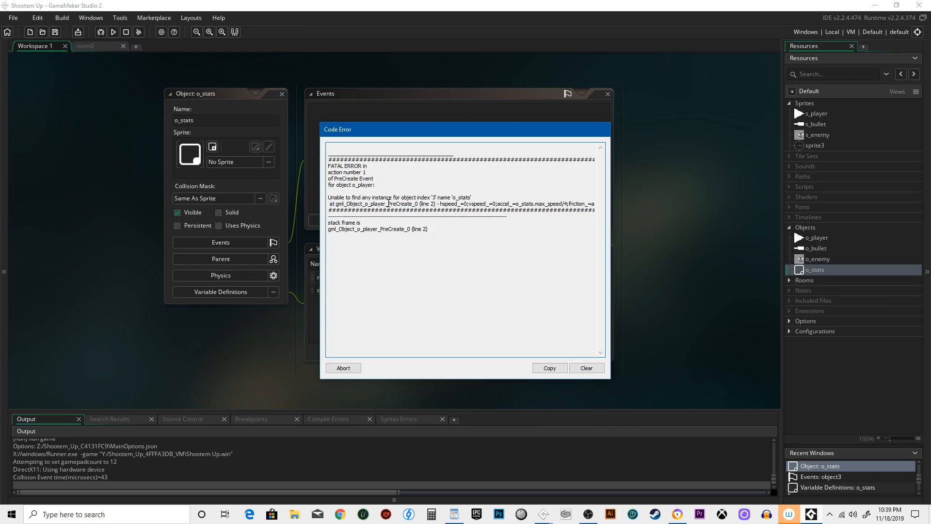
{"action": "left_click_drag", "start_coordinate": [386, 204], "coordinate": [471, 203]}
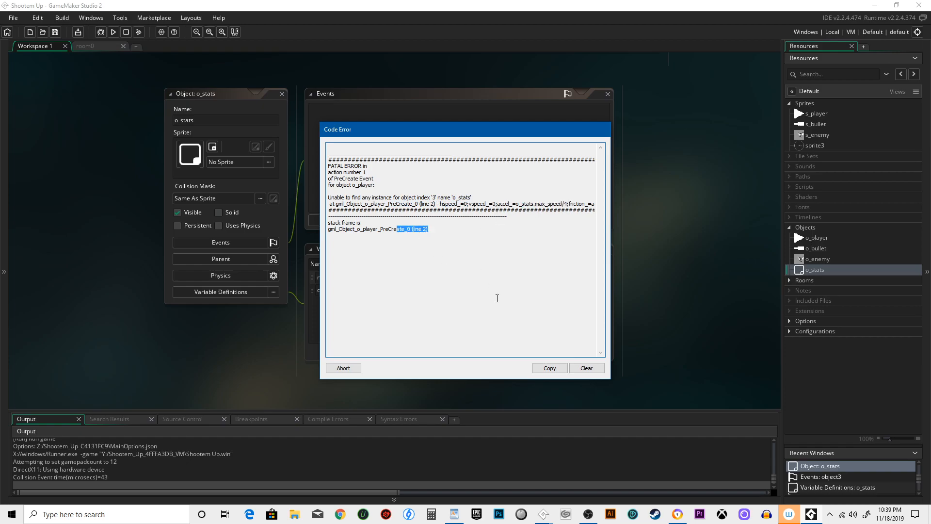
{"action": "left_click", "coordinate": [342, 368]}
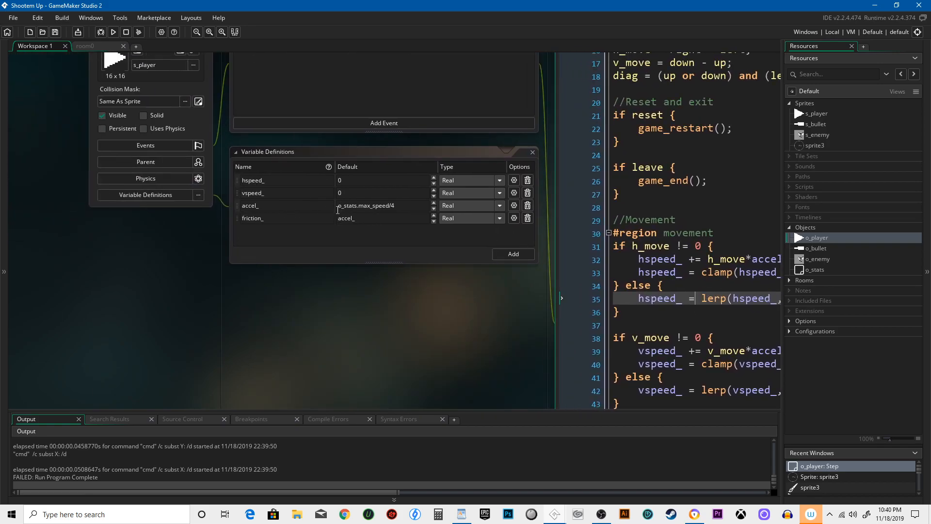
{"action": "mouse_move", "coordinate": [526, 205]}
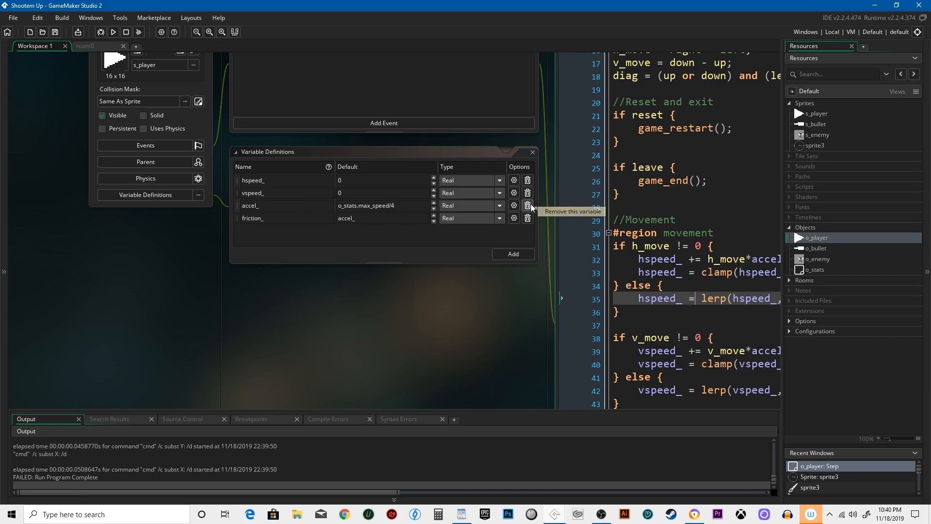
Remove accel_ from o_player and define accel_ = max_speed/4 and friction_ = accel_ in o_stats.
{"action": "left_click", "coordinate": [526, 205]}
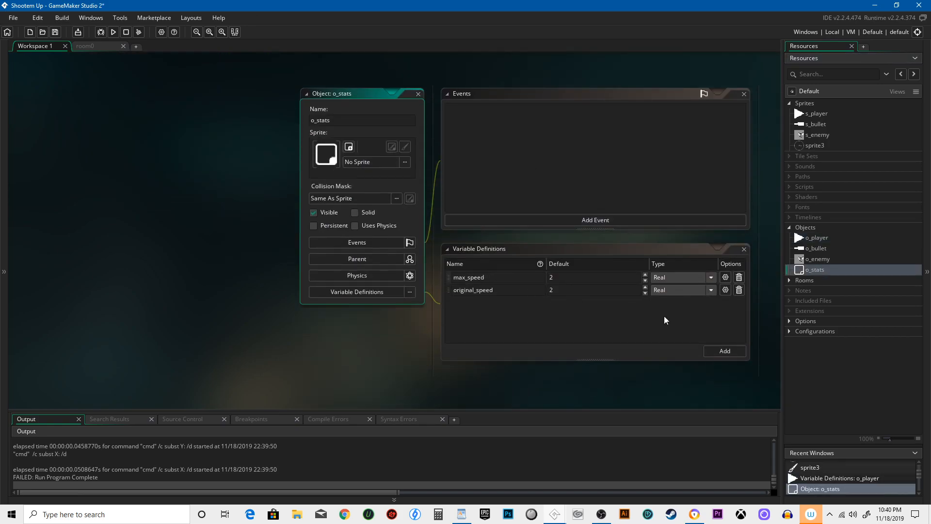
{"action": "type", "text": "accel_"}
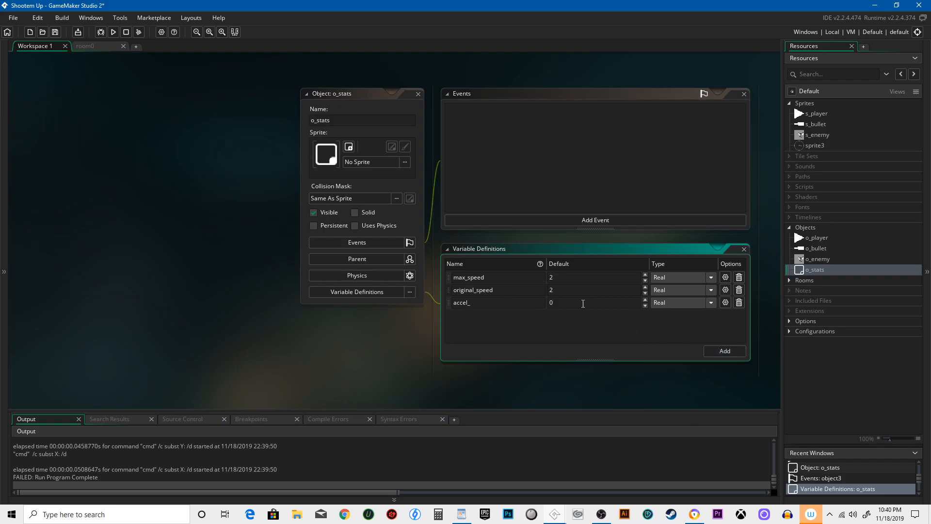
{"action": "type", "text": "max_speed/"}
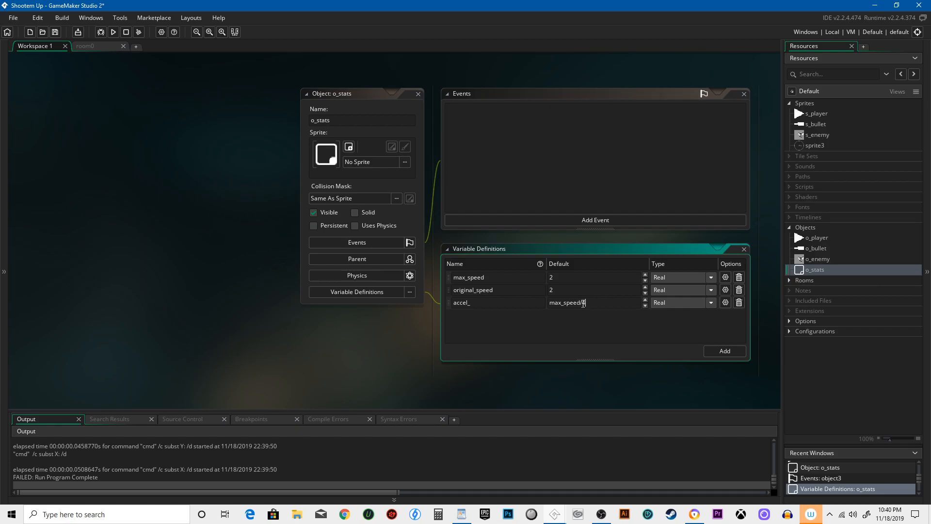
{"action": "left_click", "coordinate": [723, 351]}
{"action": "type", "text": "accel_"}
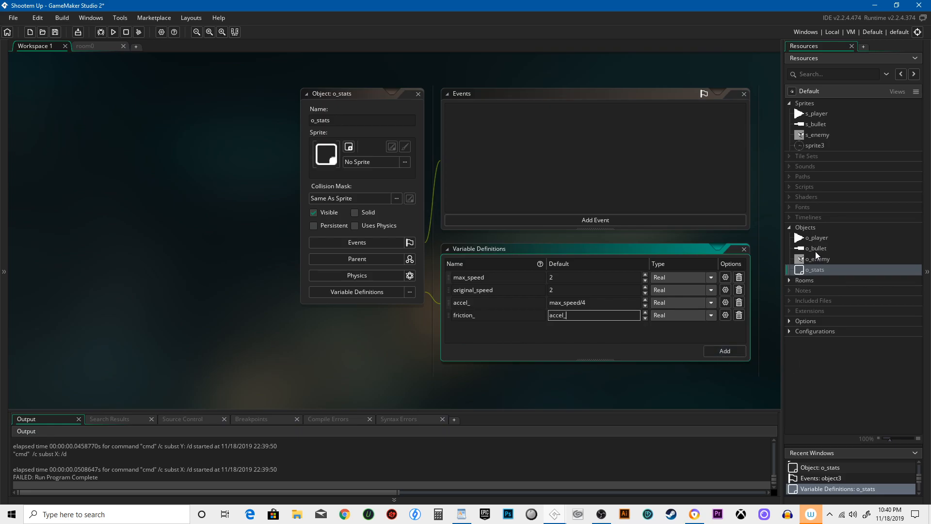
{"action": "double_click", "coordinate": [815, 237]}
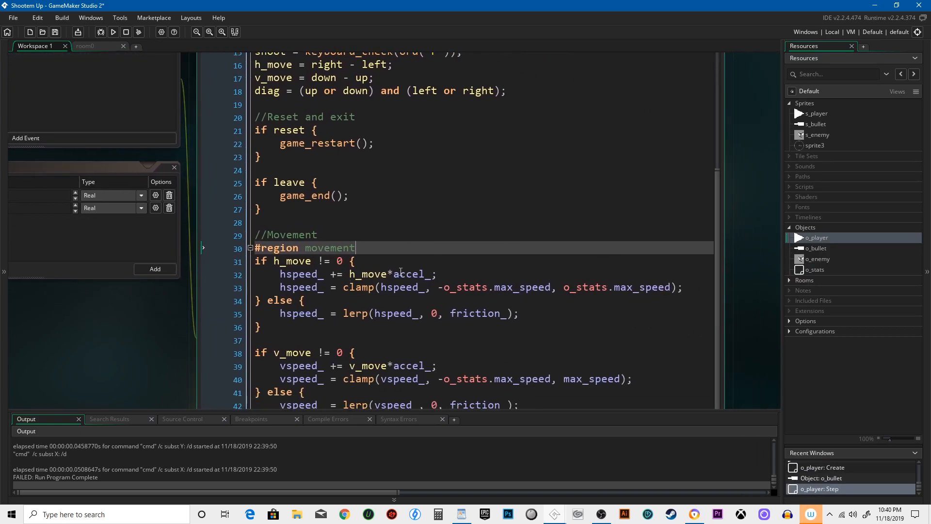
{"action": "mouse_move", "coordinate": [460, 262]}
{"action": "type", "text": "o_stats.accel"}
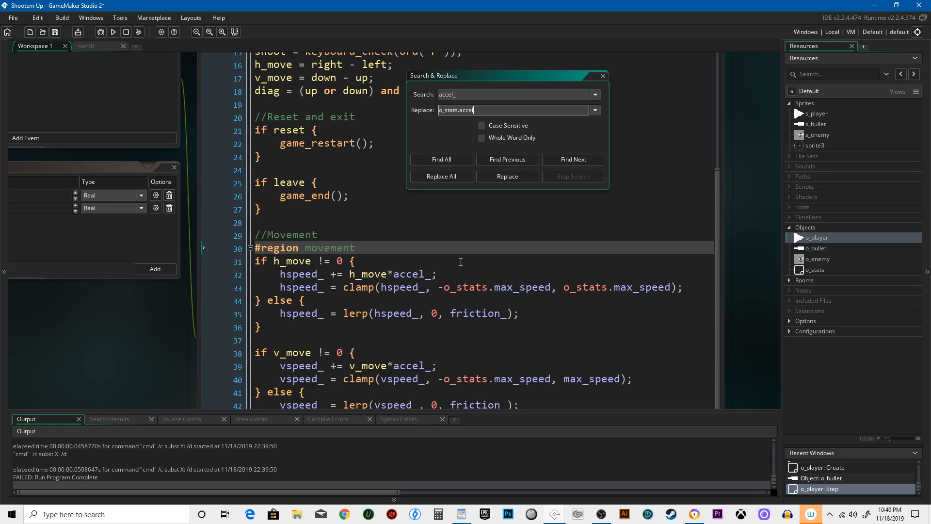
Replace all accel_ with o_stats.accel_ and friction_ with o_stats.friction_.
{"action": "left_click", "coordinate": [441, 176]}
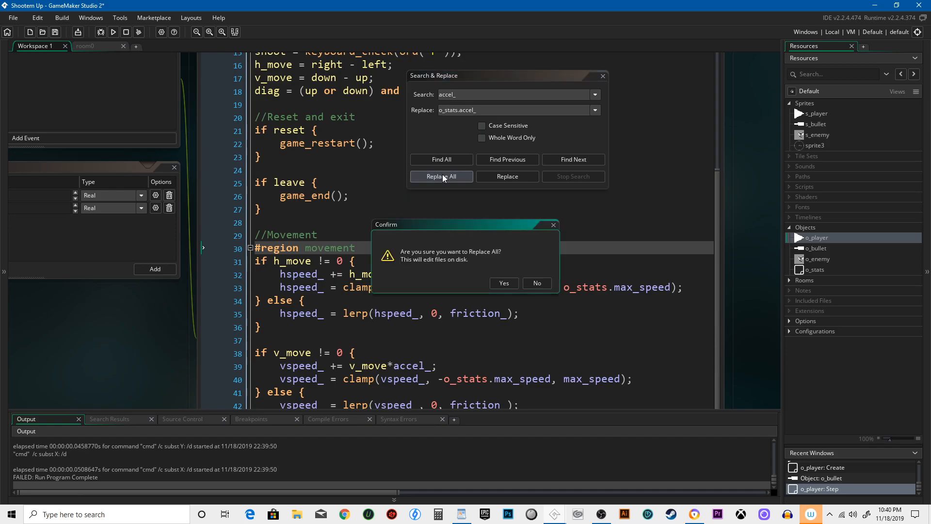
{"action": "left_click", "coordinate": [503, 283]}
{"action": "type", "text": "friction"}
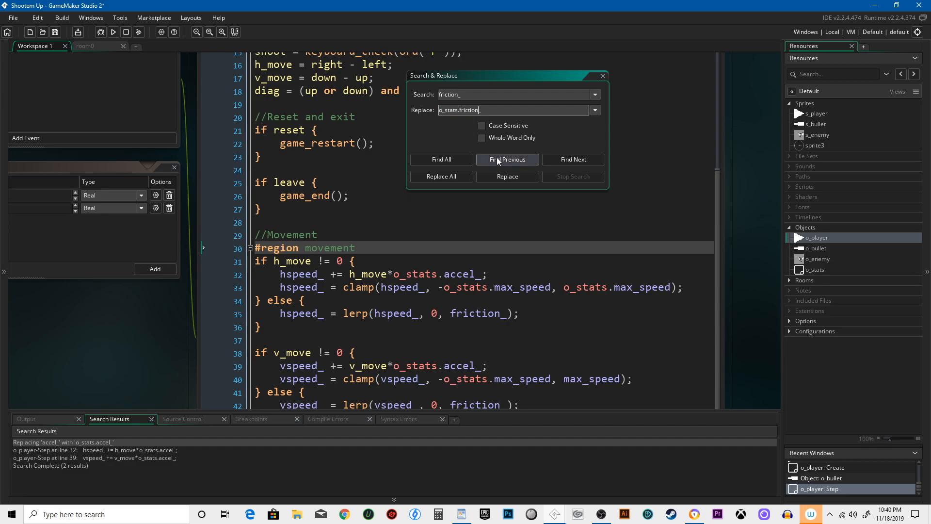
{"action": "left_click", "coordinate": [441, 177]}
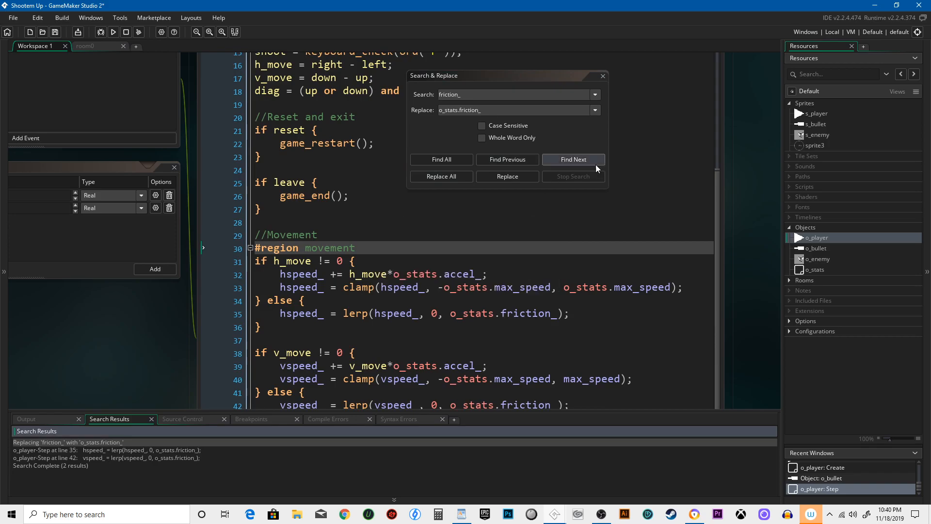
{"action": "left_click", "coordinate": [602, 76]}
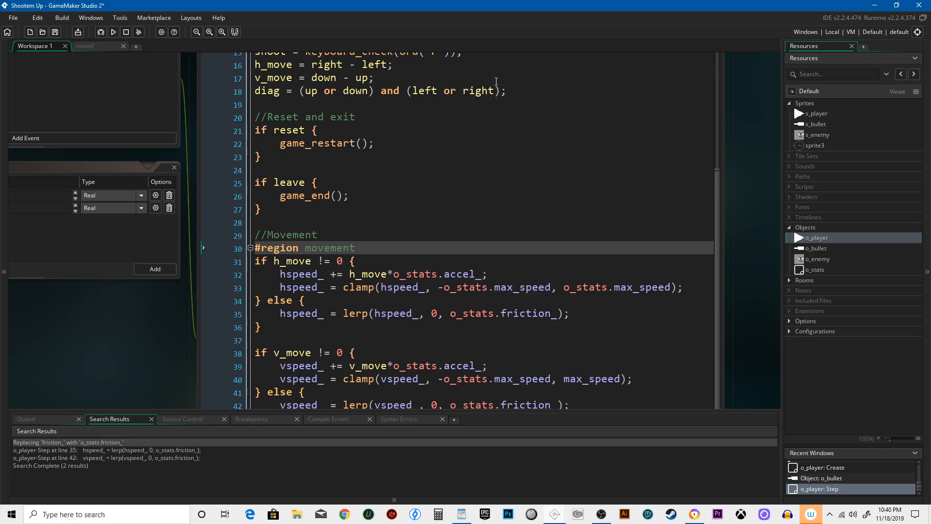
{"action": "left_click", "coordinate": [113, 32]}
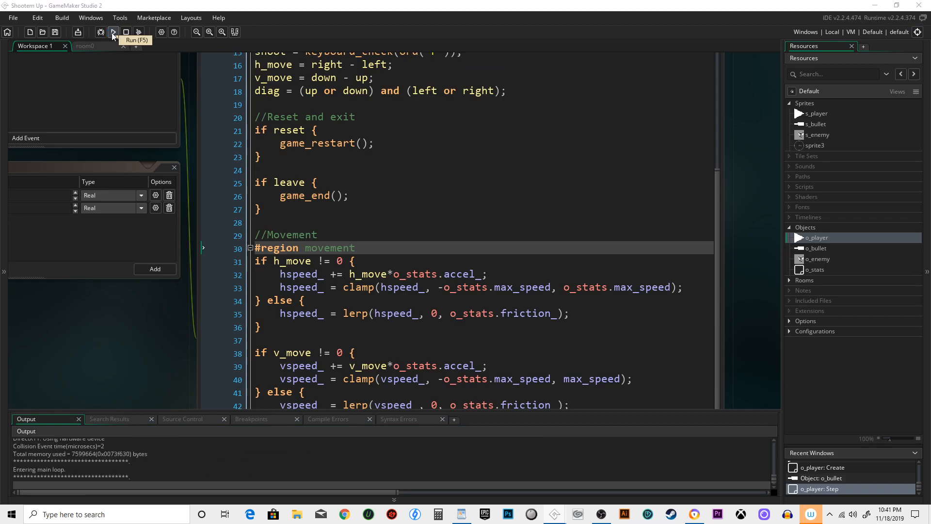
Run and abort the game, then place an o_stats instance in room0.
{"action": "left_click", "coordinate": [113, 32]}
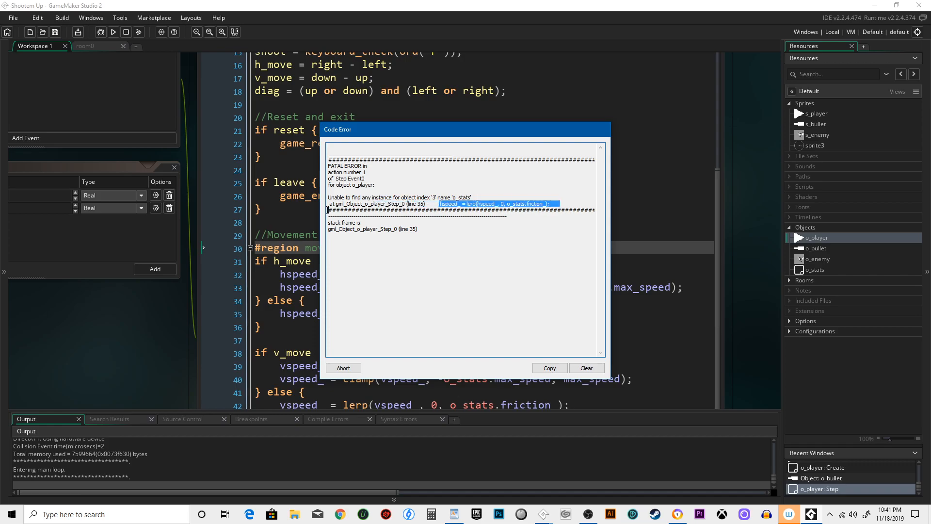
{"action": "left_click", "coordinate": [343, 367]}
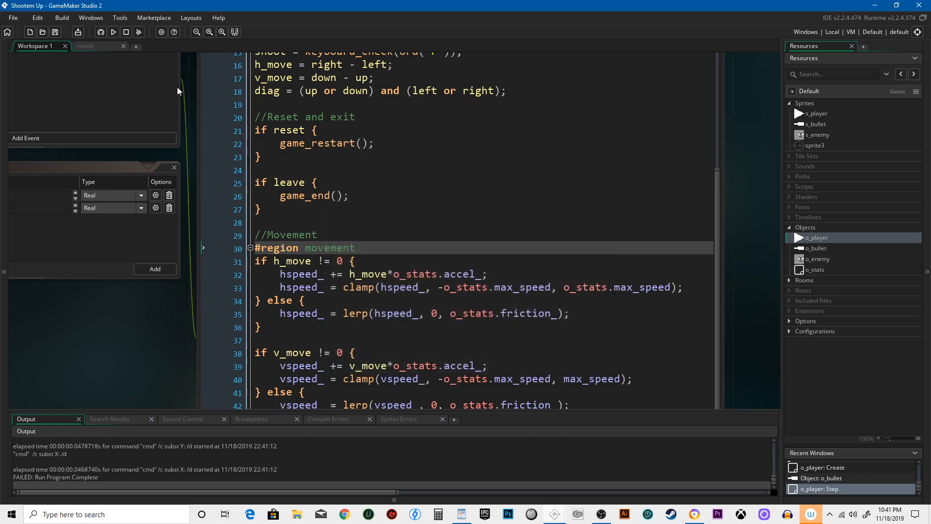
{"action": "left_click", "coordinate": [236, 45]}
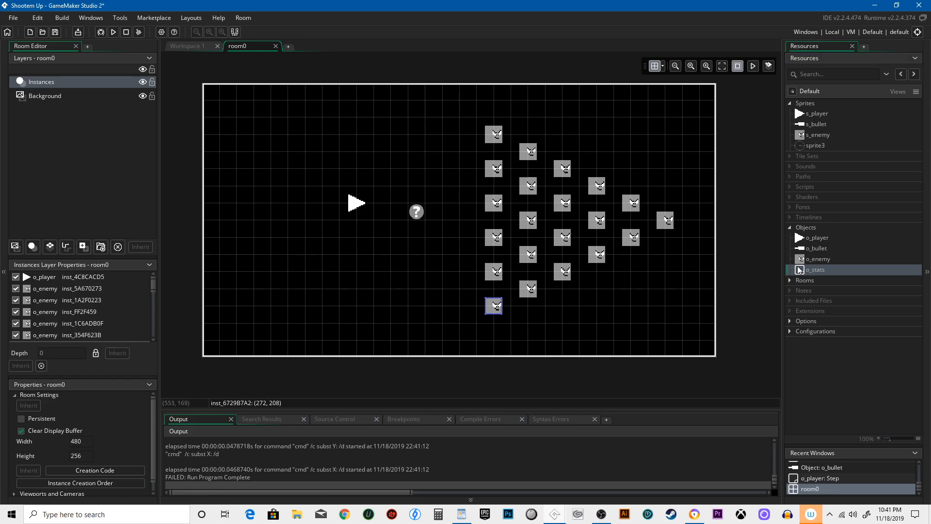
{"action": "double_click", "coordinate": [815, 270]}
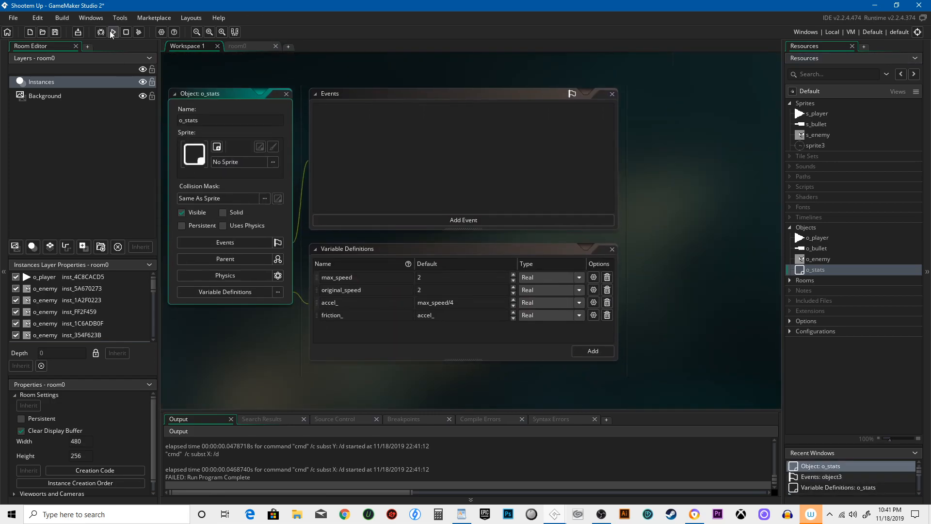
Rerun the game and abort the crash on o_player.original_speed at line 51.
{"action": "left_click", "coordinate": [113, 32]}
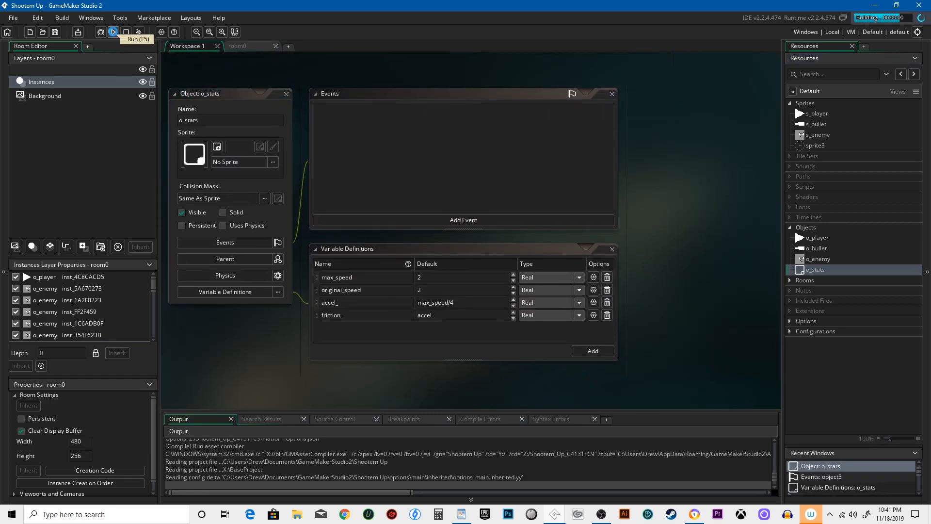
{"action": "left_click", "coordinate": [113, 32]}
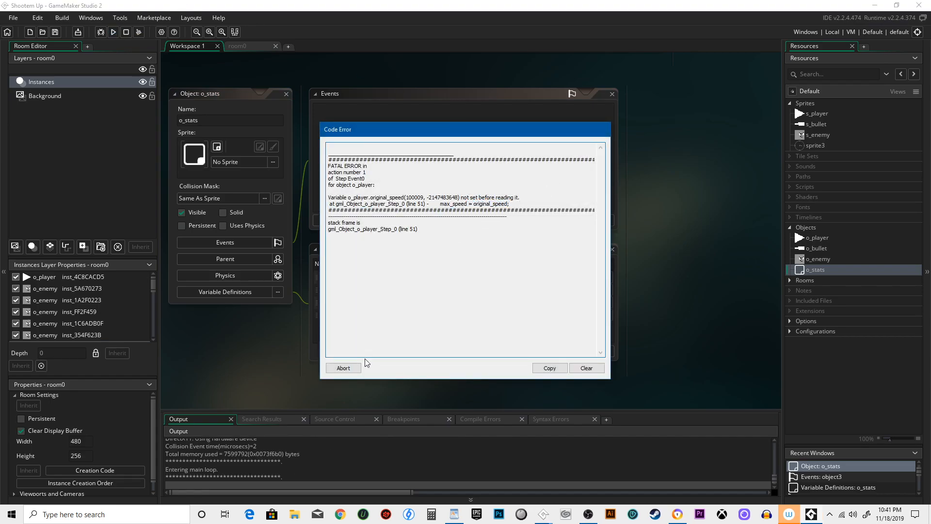
{"action": "left_click", "coordinate": [342, 368]}
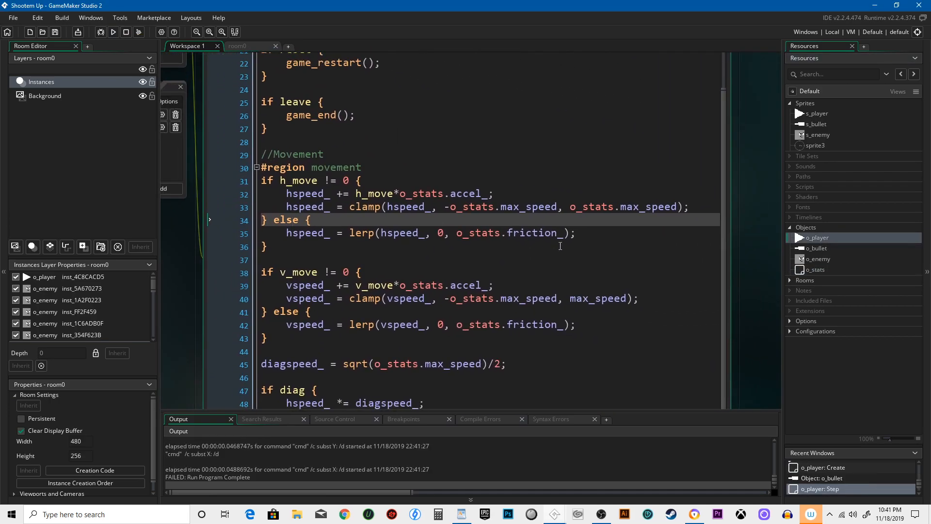
Prefix both max_speed and original_speed on line 51 with o_stats.
{"action": "scroll", "scroll_direction": "down", "scroll_amount": 3}
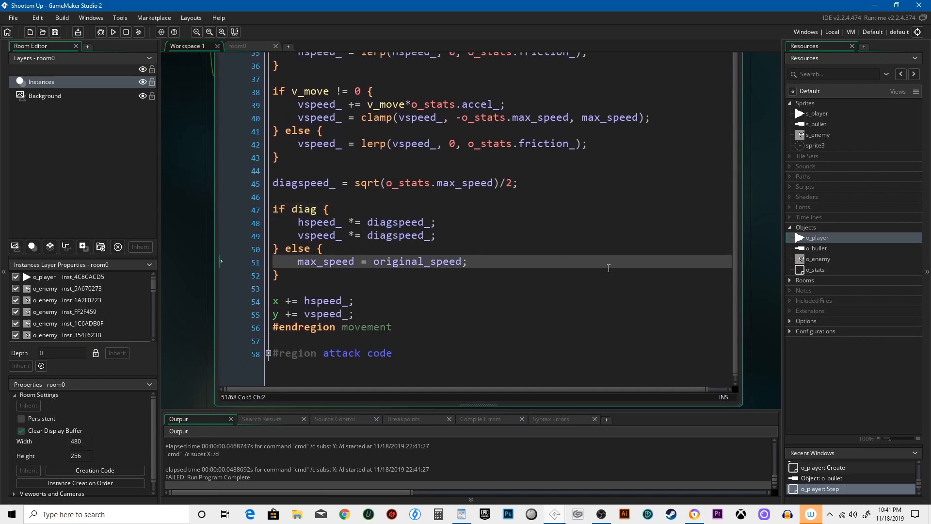
{"action": "type", "text": "o_stats/."}
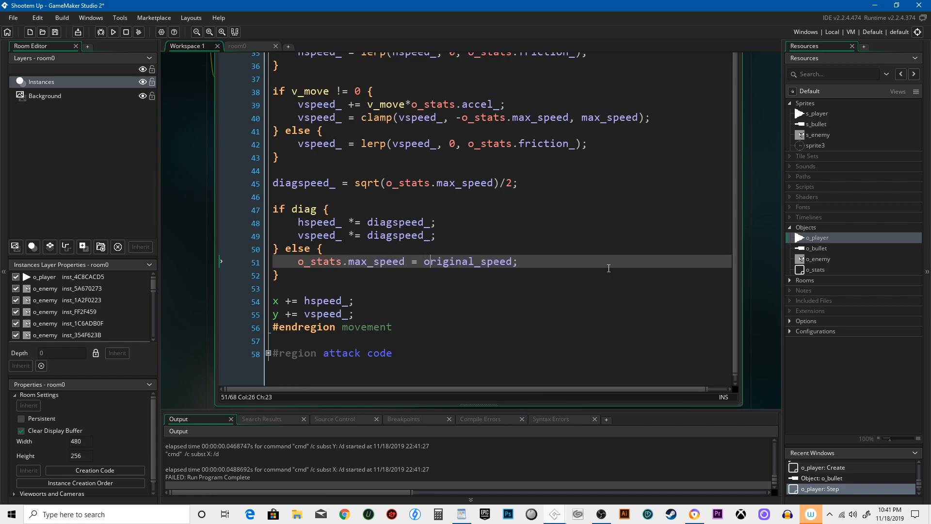
{"action": "type", "text": "o_stats.o"}
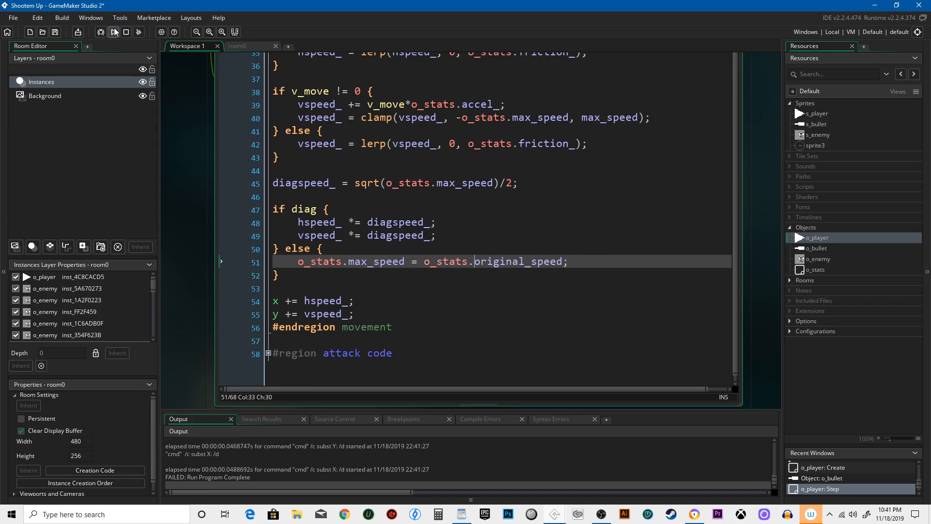
Rerun the game and abort the crash on max_speed at line 40.
{"action": "left_click", "coordinate": [113, 32]}
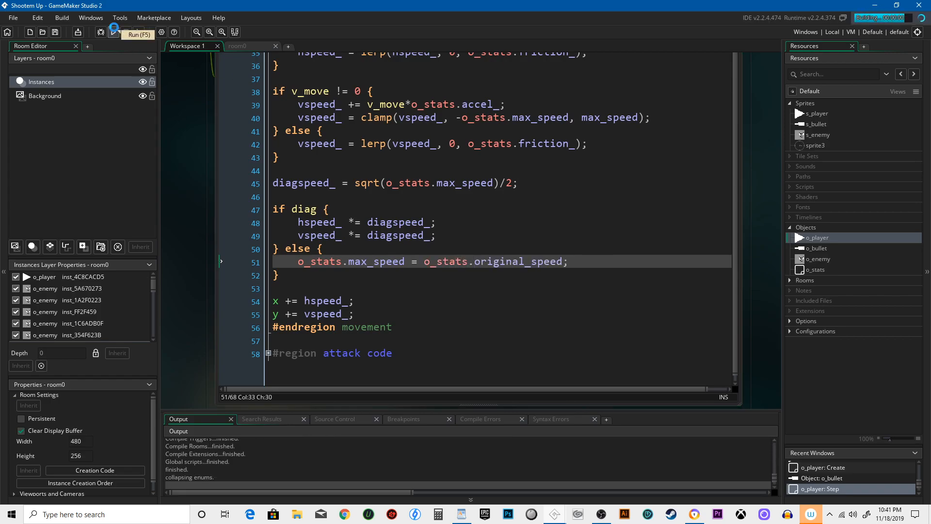
{"action": "left_click", "coordinate": [113, 32]}
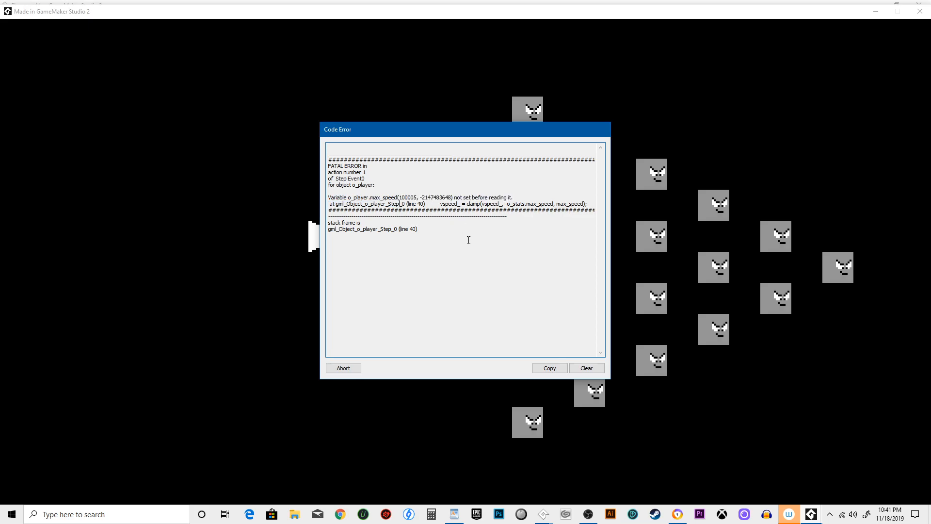
{"action": "left_click", "coordinate": [343, 368]}
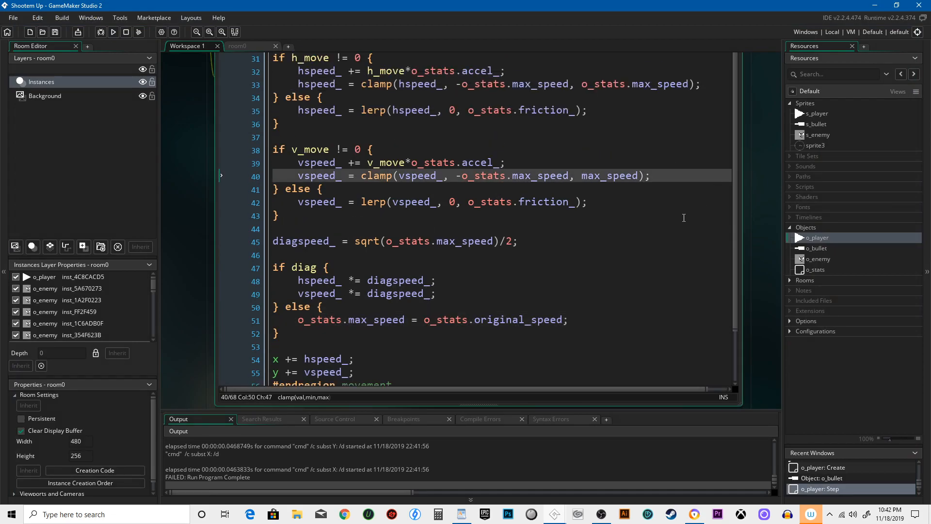
Prefix line 40's last max_speed with o_stats. and run the game successfully.
{"action": "type", "text": "o_stats."}
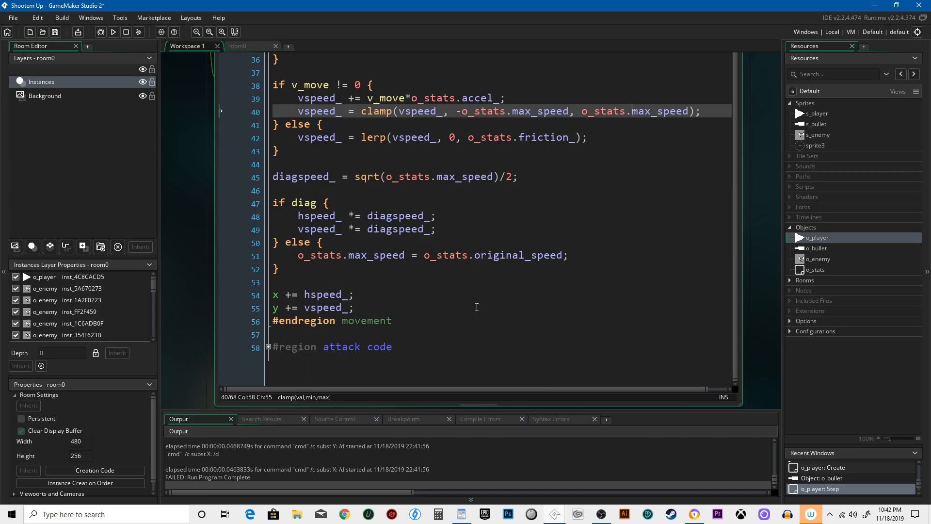
{"action": "mouse_move", "coordinate": [504, 285]}
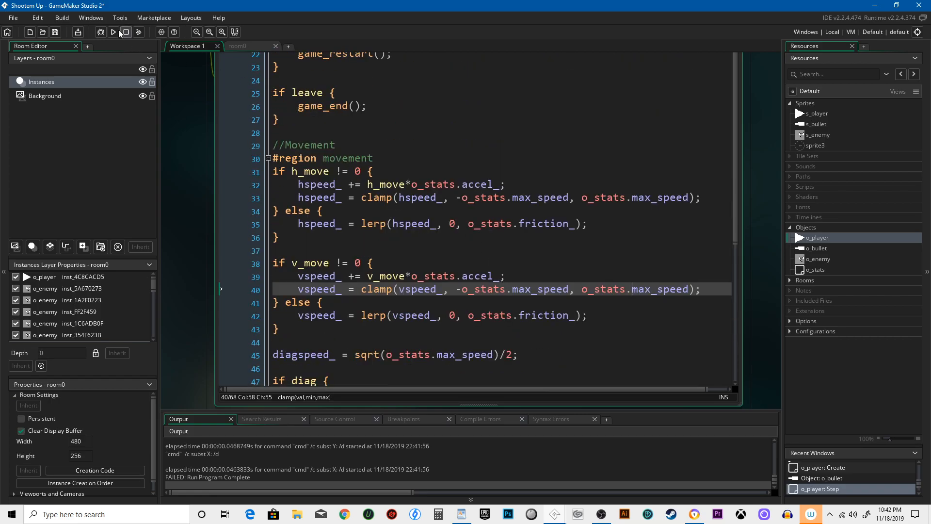
{"action": "left_click", "coordinate": [113, 32]}
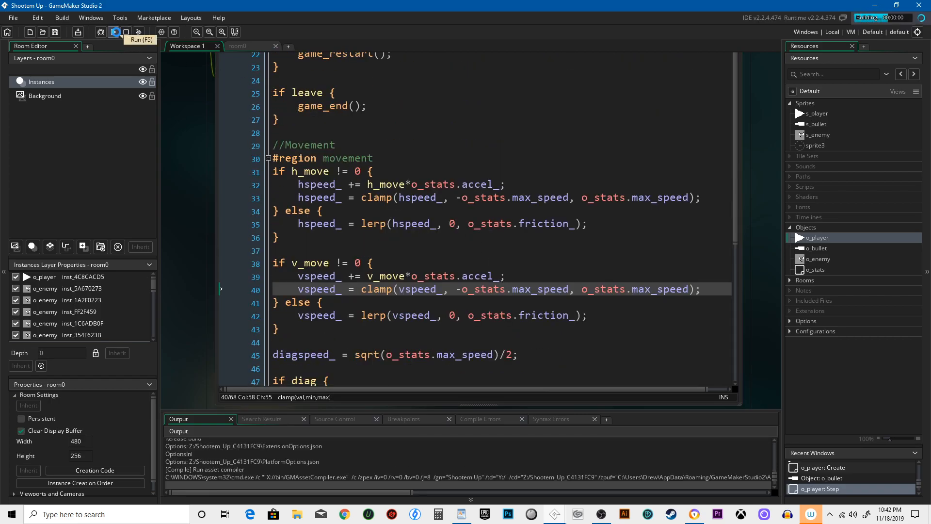
{"action": "left_click", "coordinate": [115, 32]}
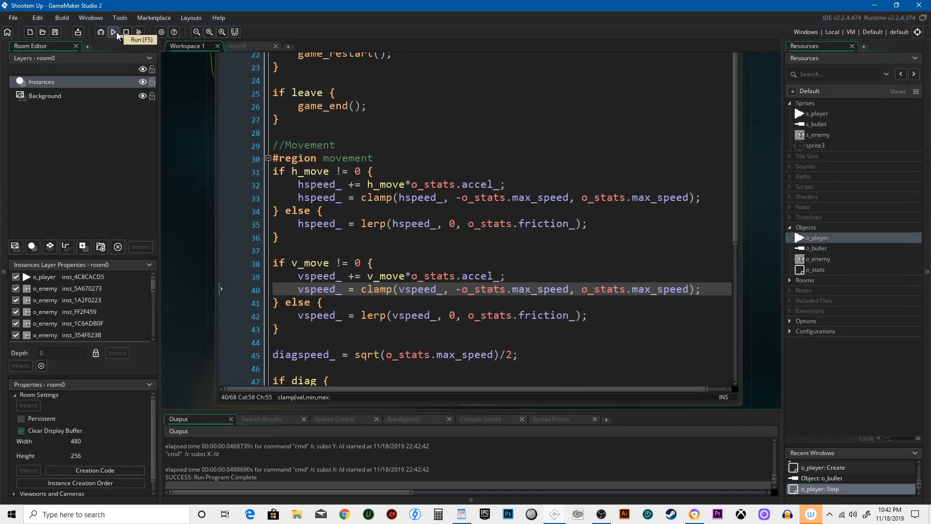
{"action": "scroll", "scroll_direction": "down", "scroll_amount": 3}
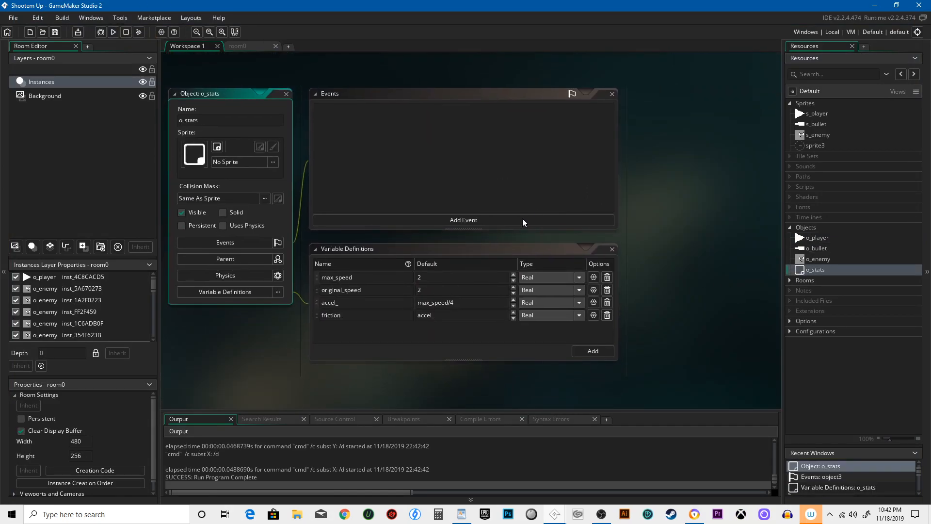
Tick Persistent on o_stats so it survives across rooms, then save the Shootem Up project.
{"action": "left_click", "coordinate": [182, 225]}
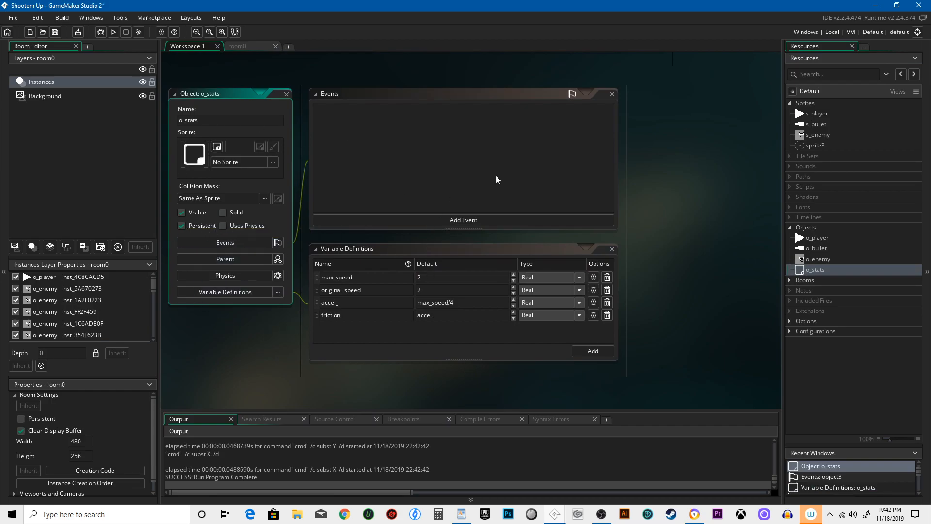
{"action": "left_click", "coordinate": [182, 225]}
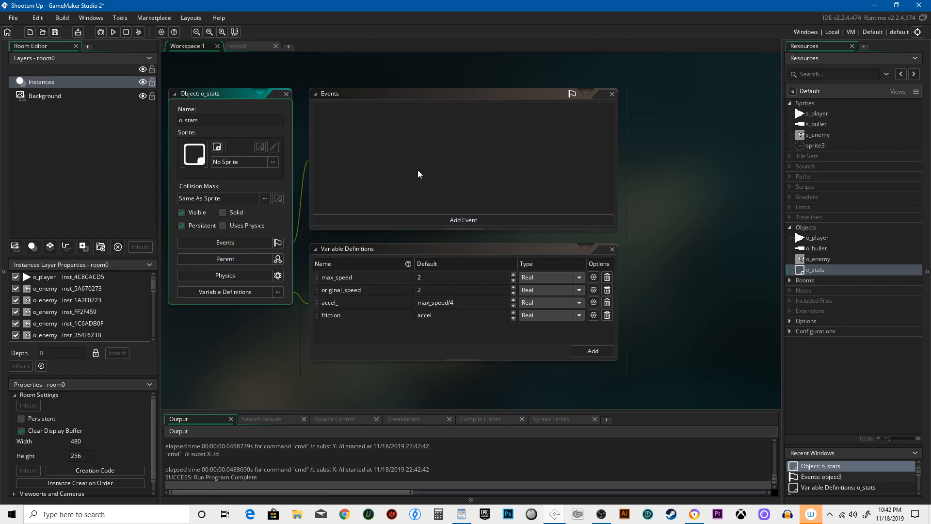
{"action": "mouse_move", "coordinate": [655, 262]}
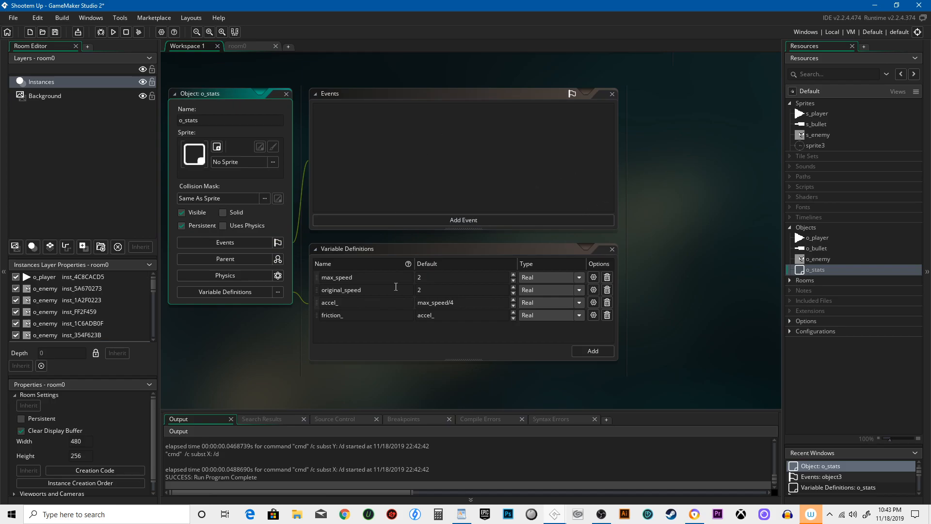
{"action": "mouse_move", "coordinate": [553, 296]}
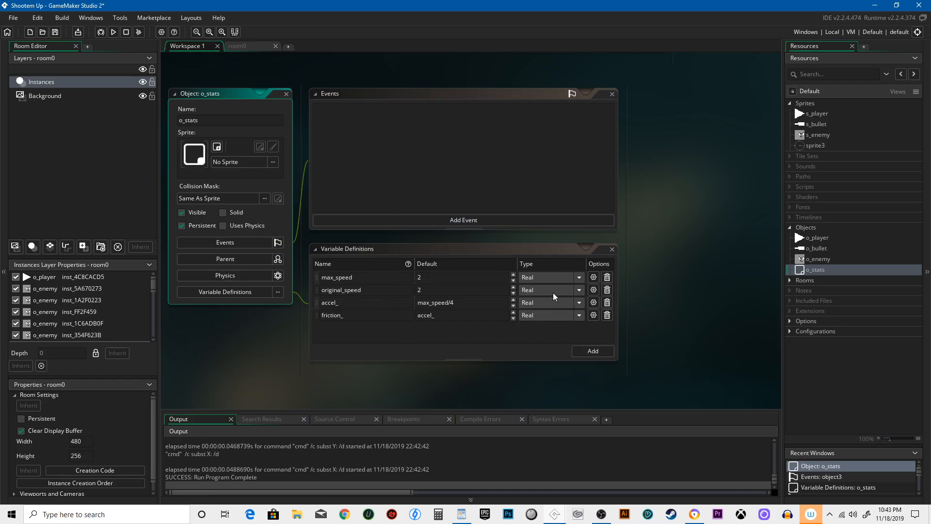
{"action": "mouse_move", "coordinate": [438, 381]}
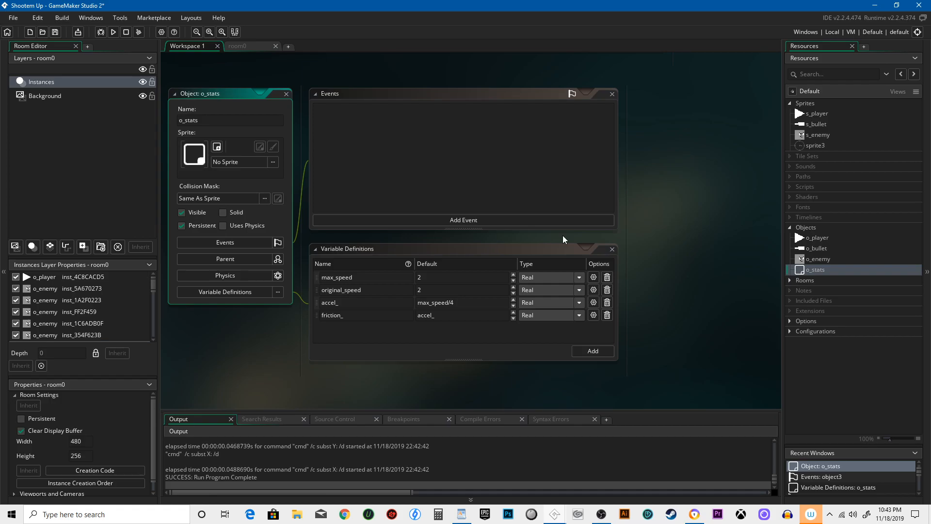
{"action": "mouse_move", "coordinate": [510, 270]}
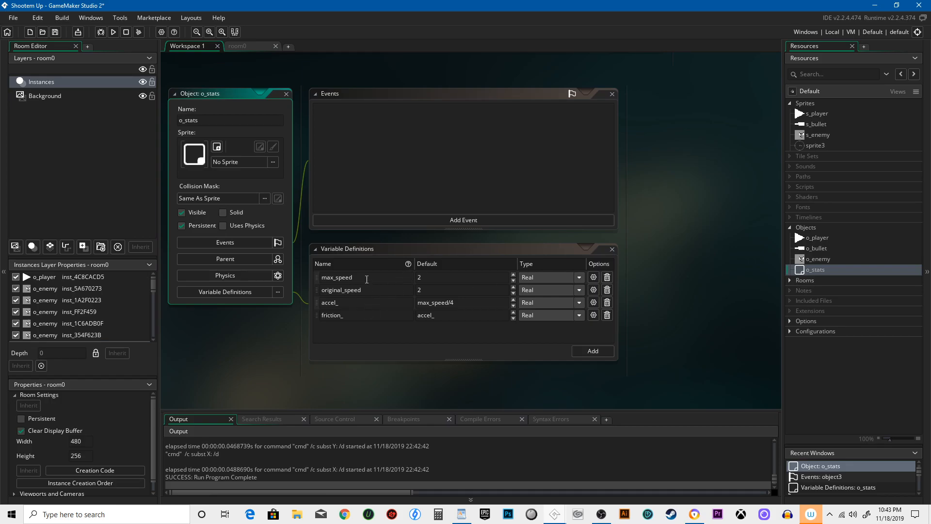
{"action": "left_click", "coordinate": [182, 225]}
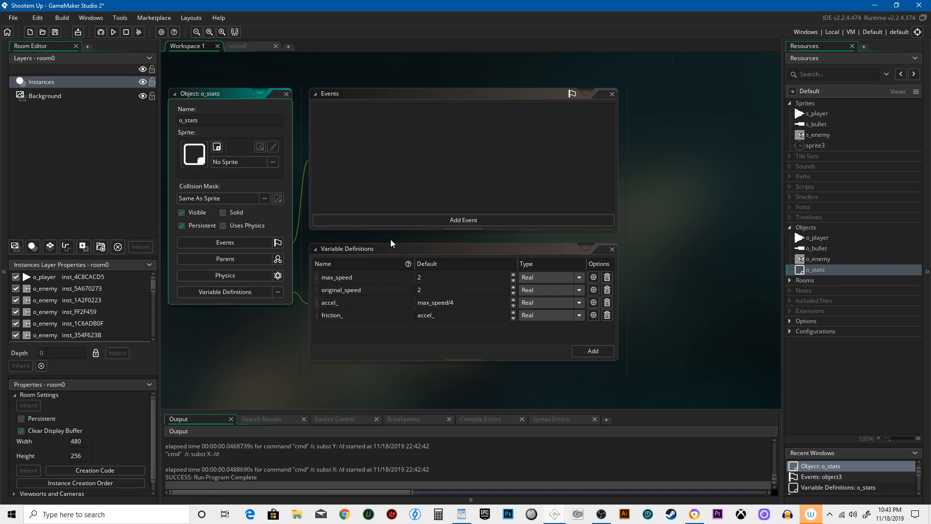
{"action": "mouse_move", "coordinate": [574, 215]}
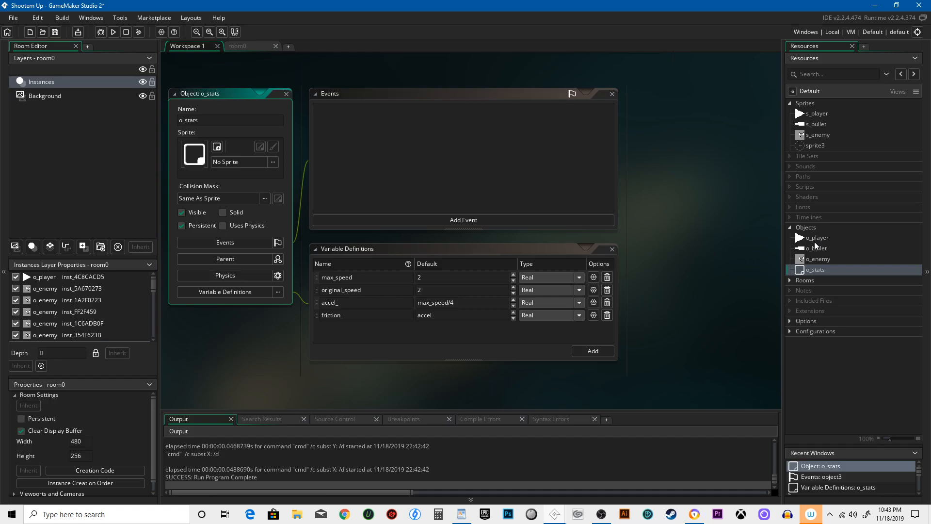
{"action": "mouse_move", "coordinate": [305, 135]}
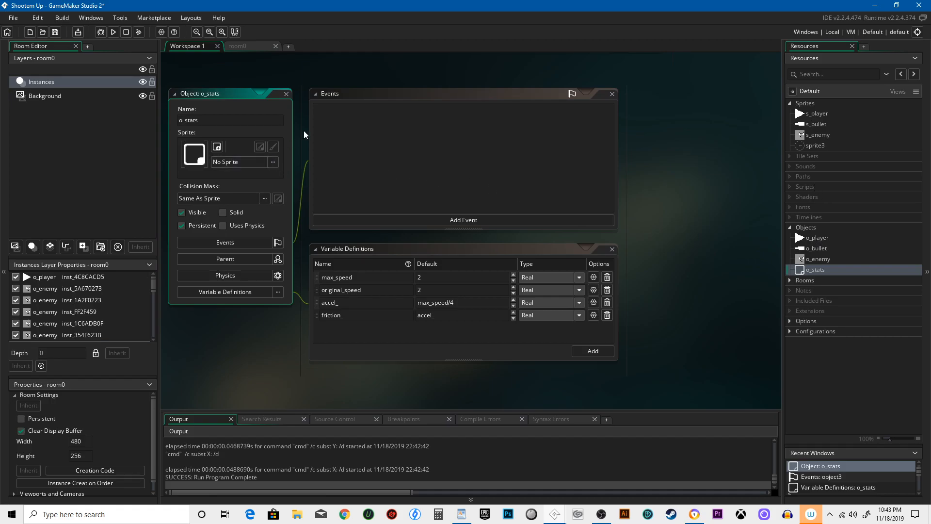
{"action": "mouse_move", "coordinate": [55, 32]}
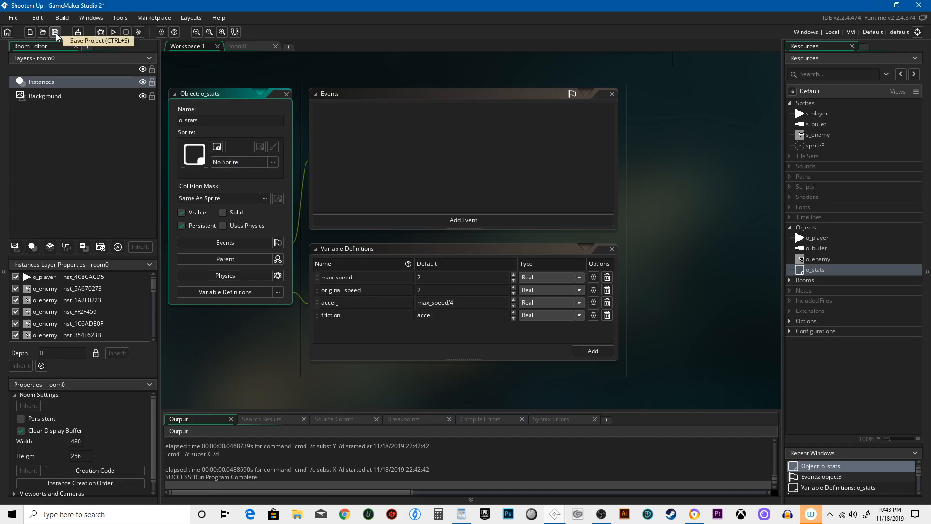
{"action": "left_click", "coordinate": [56, 32]}
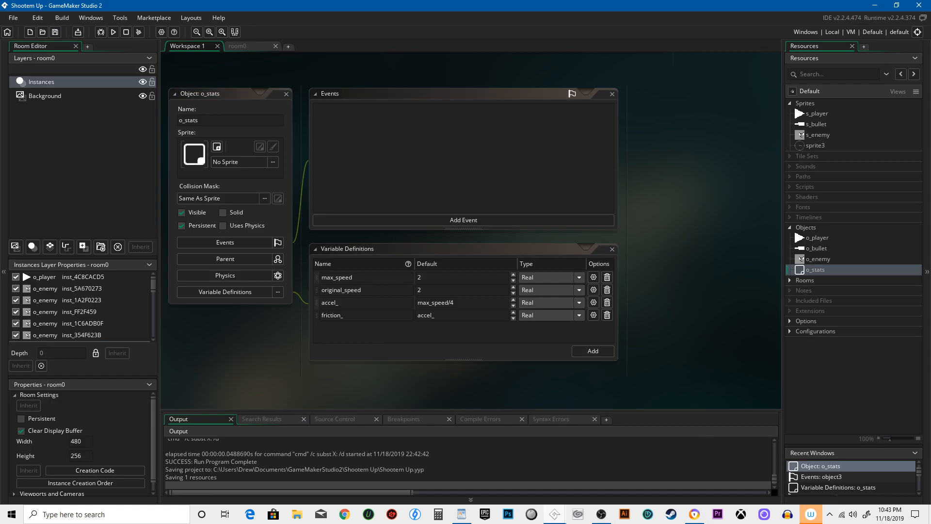